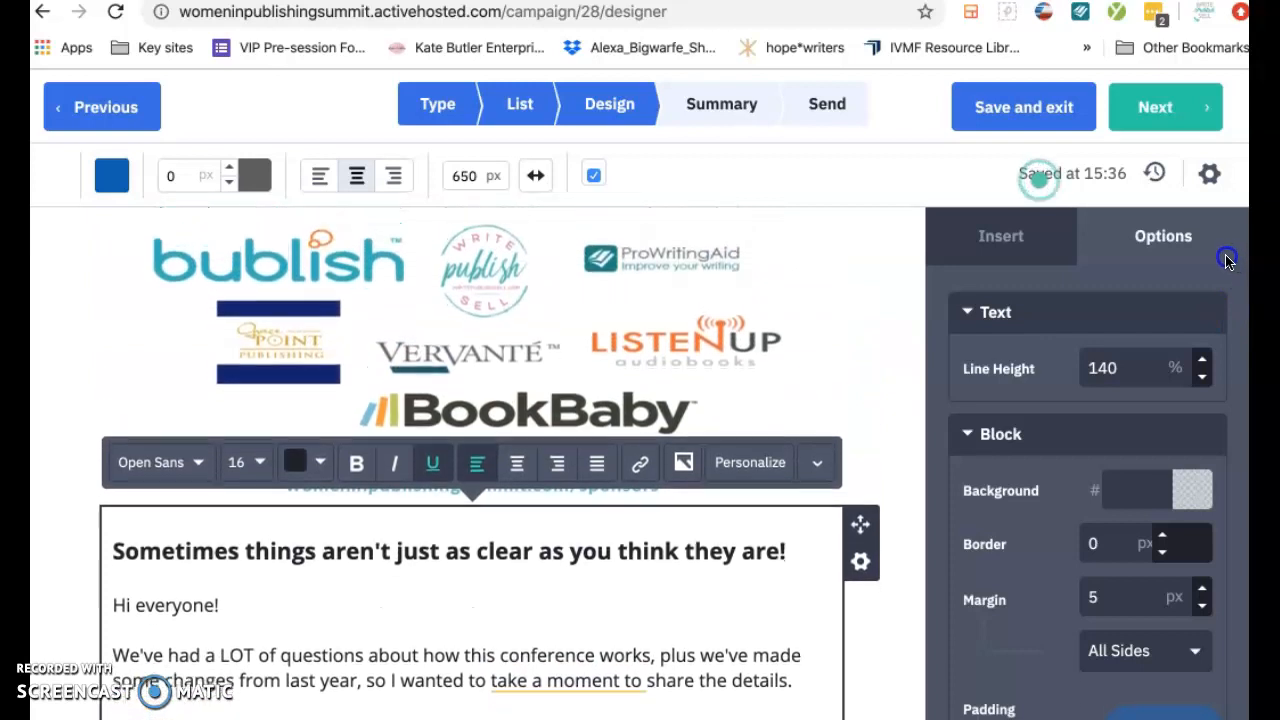
- Dismiss the passive-voice suggestion and accept removing 'take a moment to' from the opening paragraph
{"action": "scroll", "scroll_direction": "down", "scroll_amount": 3}
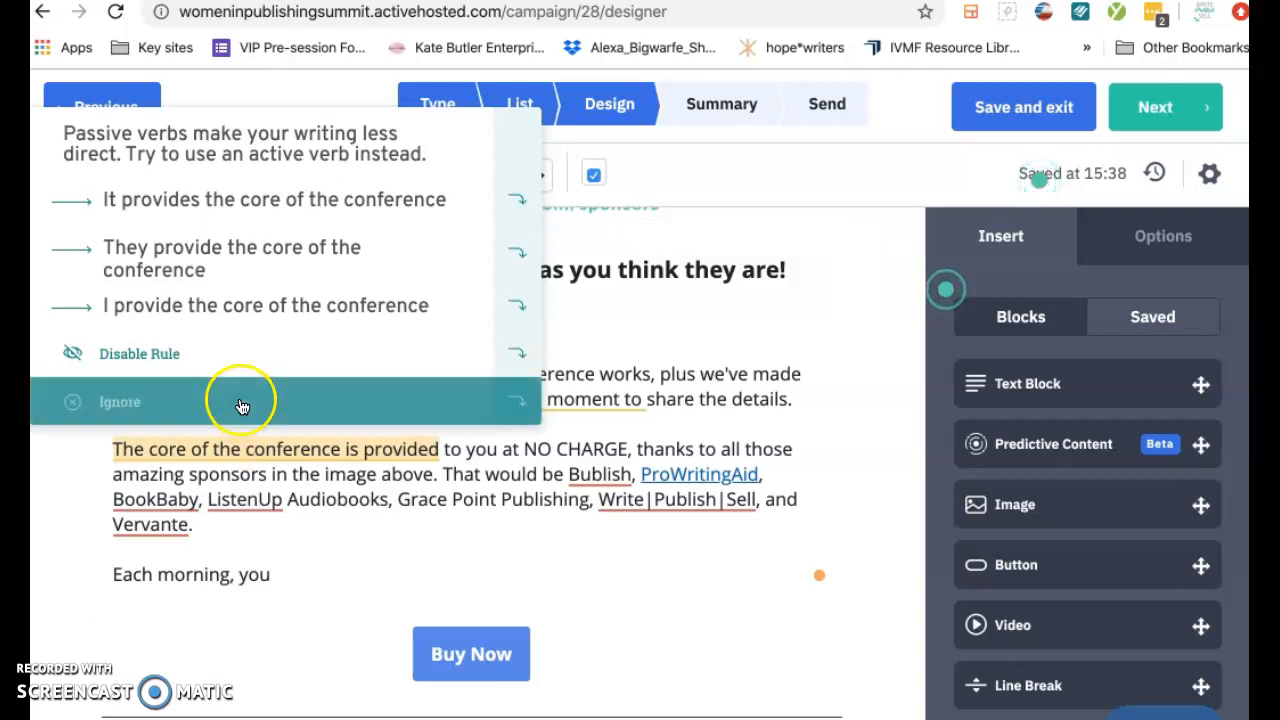
{"action": "mouse_move", "coordinate": [220, 353]}
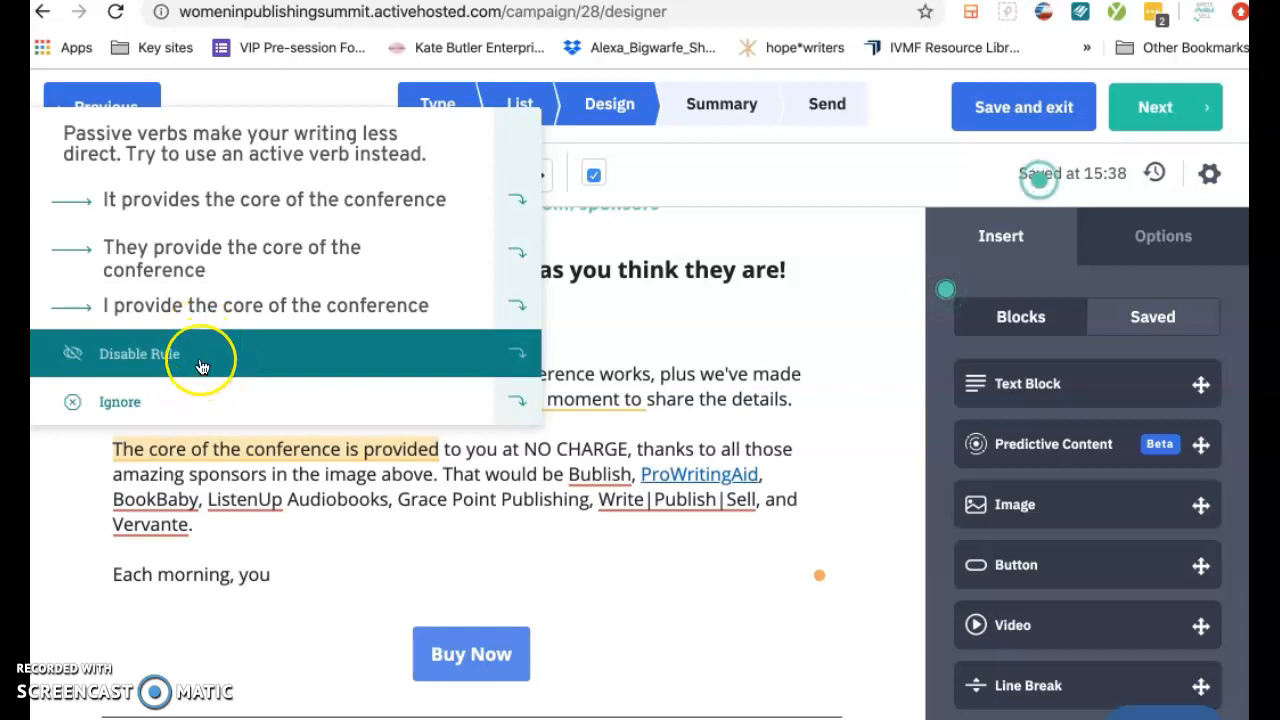
{"action": "mouse_move", "coordinate": [200, 408]}
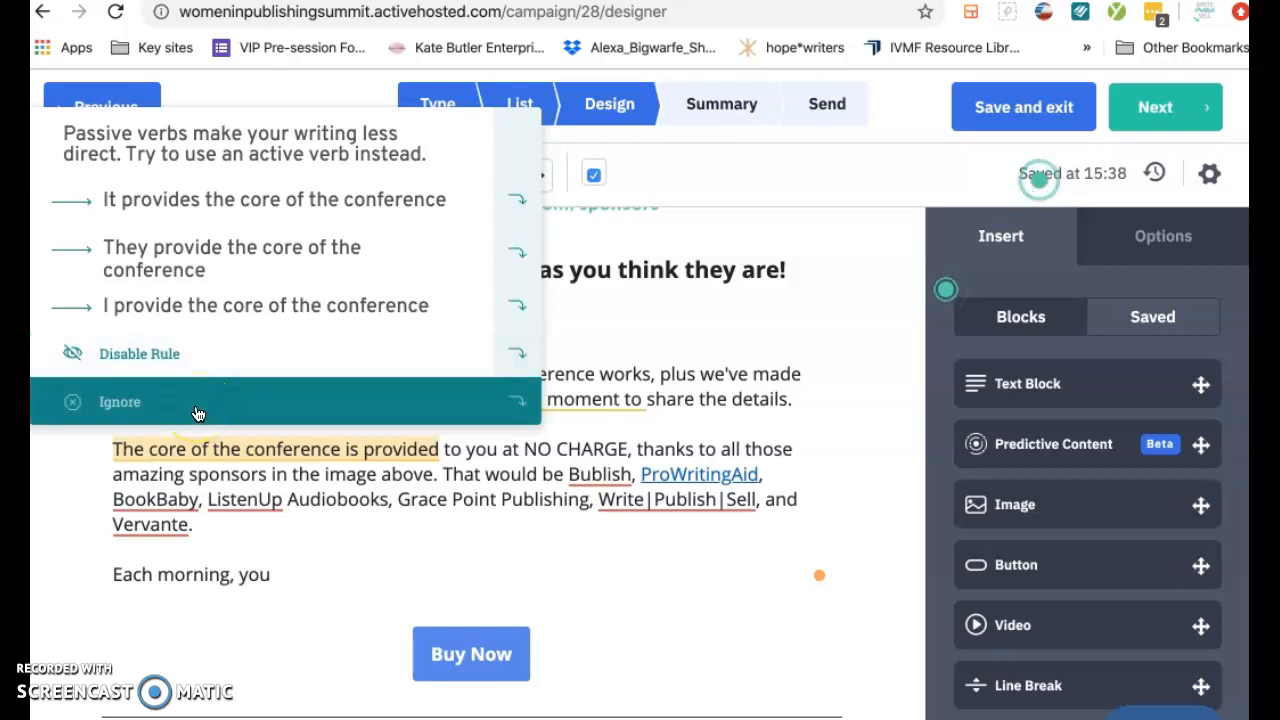
{"action": "left_click", "coordinate": [280, 468]}
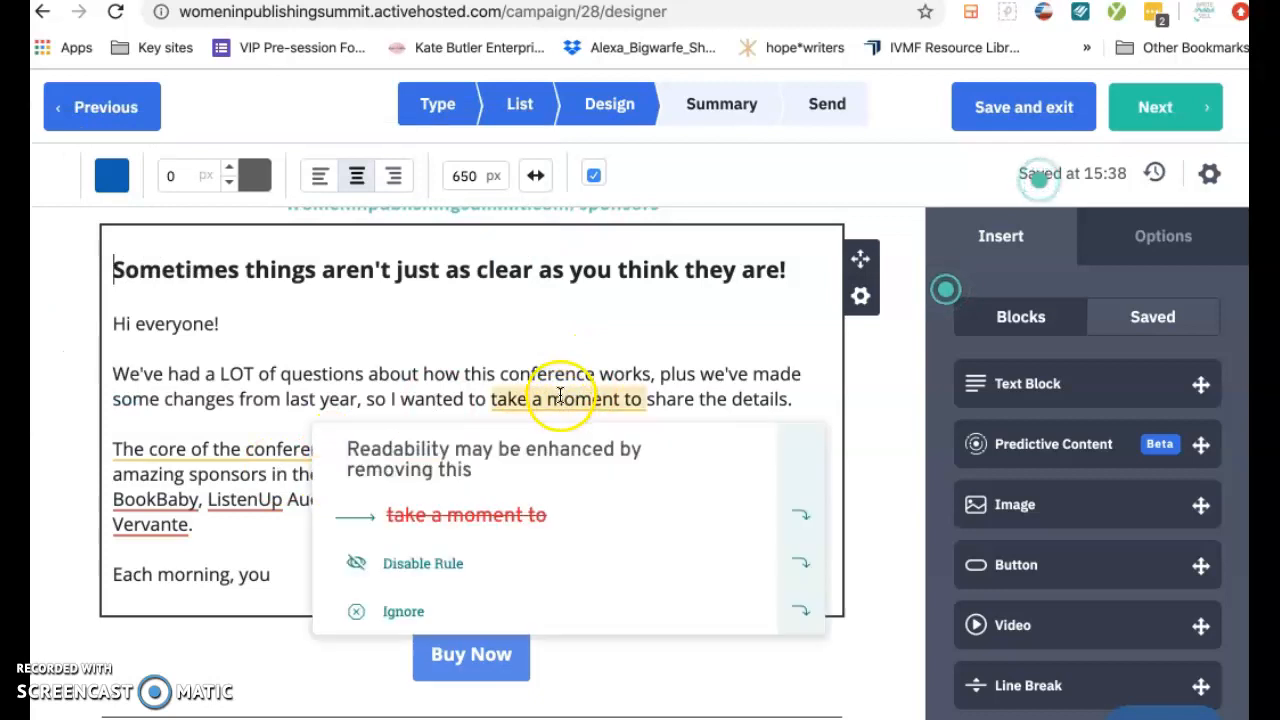
{"action": "mouse_move", "coordinate": [628, 408]}
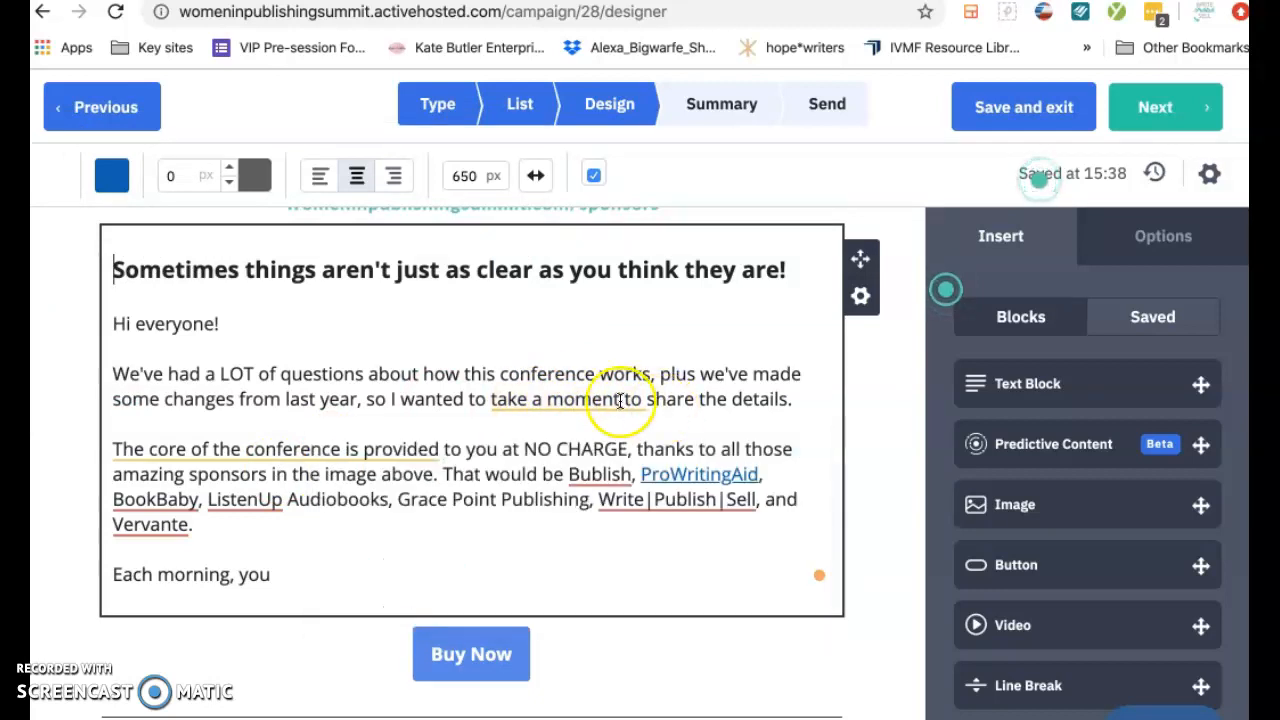
{"action": "left_click", "coordinate": [568, 399]}
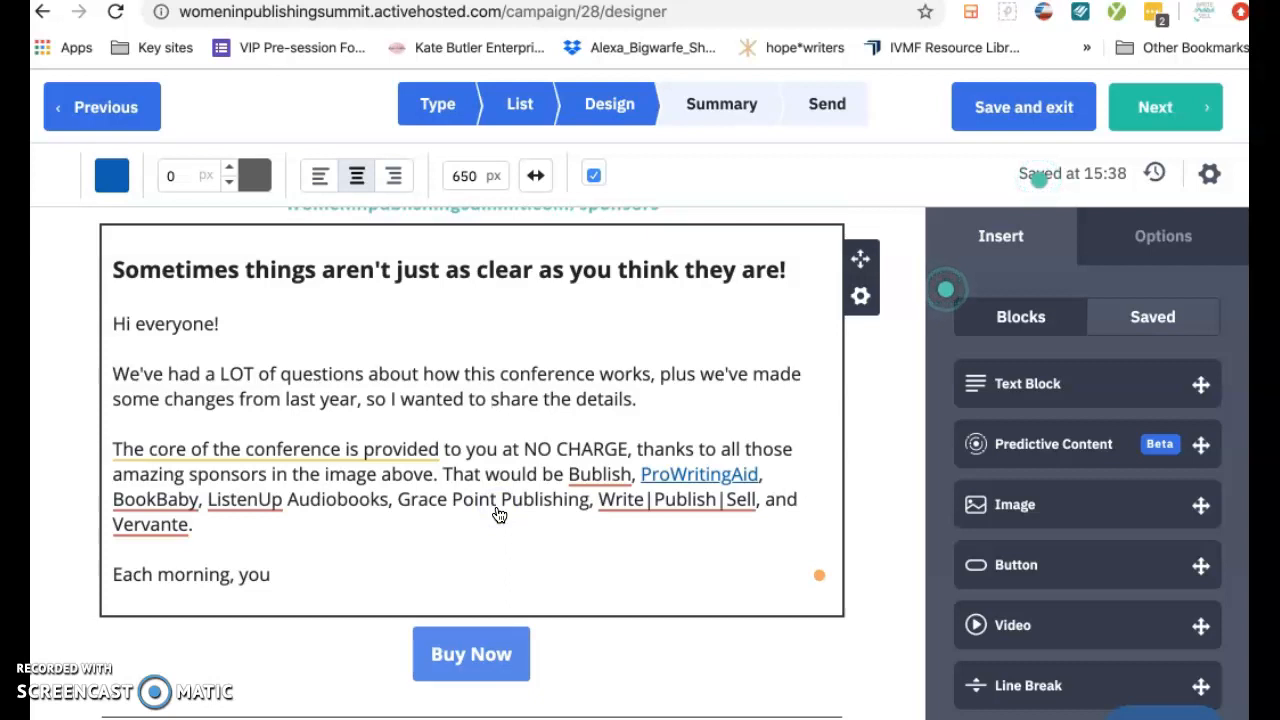
- Review and close the passive-voice card for the conference sentence, clearing the Bublish and BookBaby flags
{"action": "left_click", "coordinate": [490, 399]}
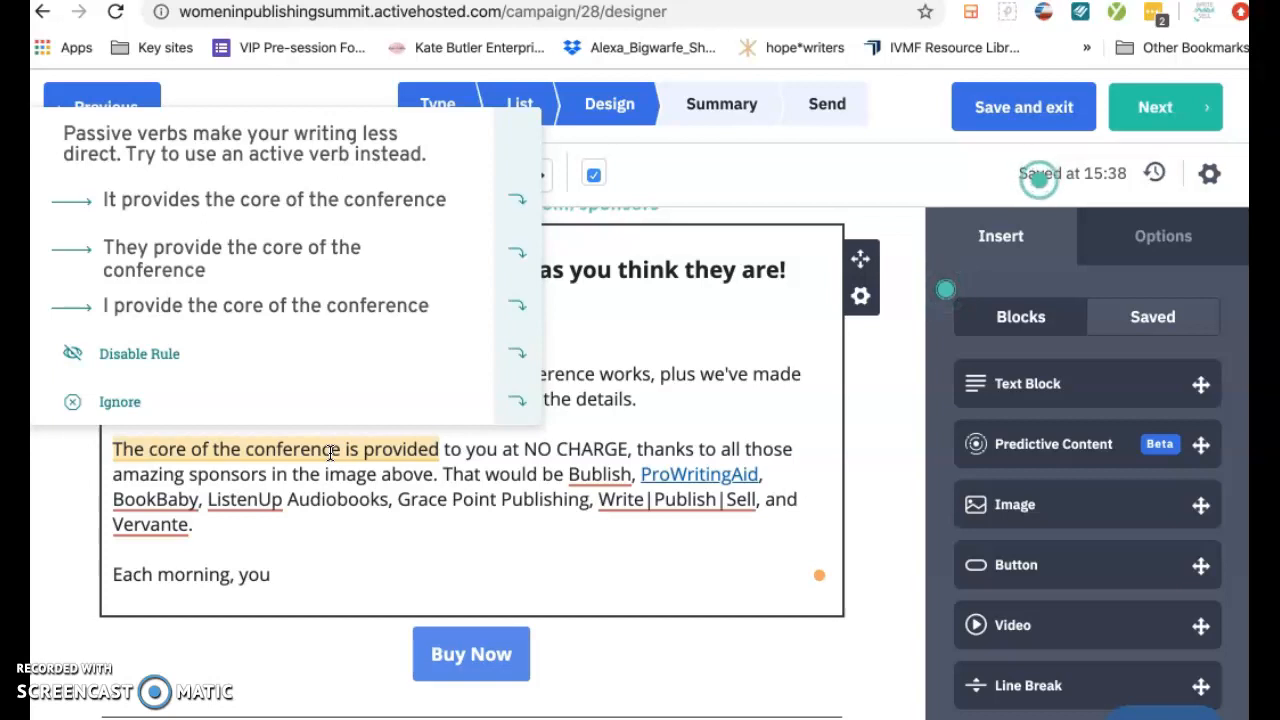
{"action": "double_click", "coordinate": [275, 448]}
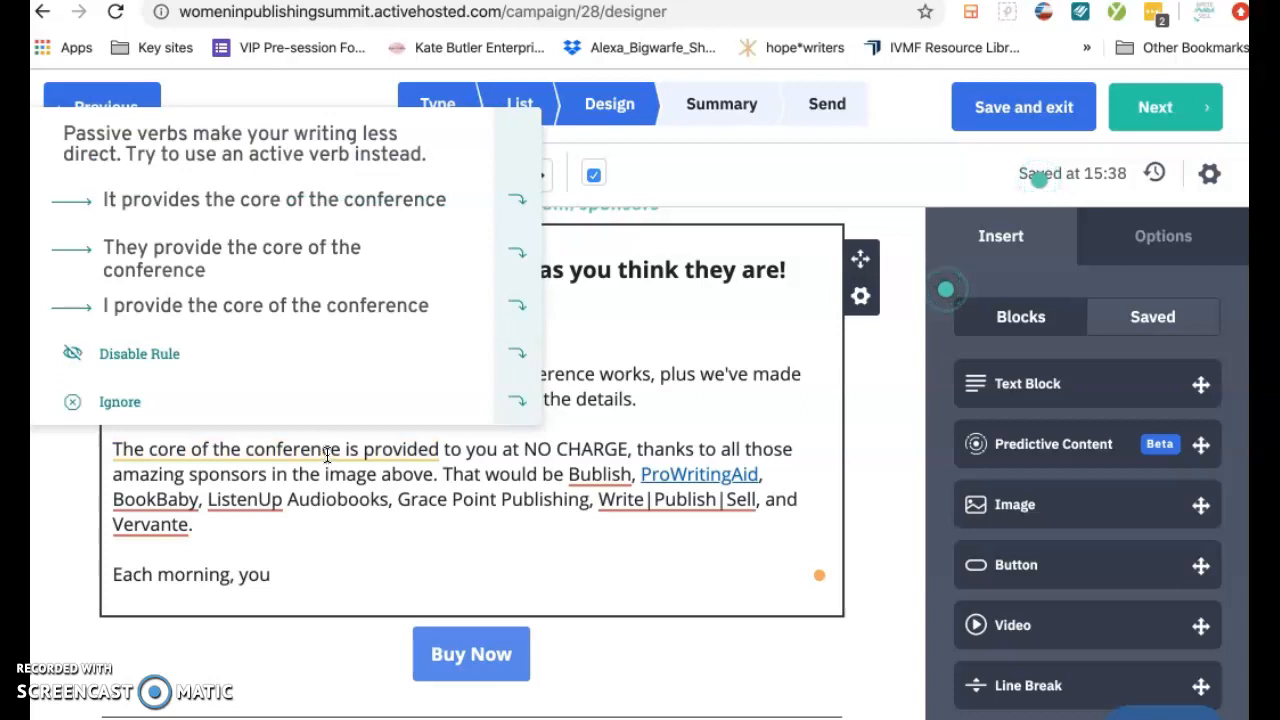
{"action": "left_click", "coordinate": [599, 474]}
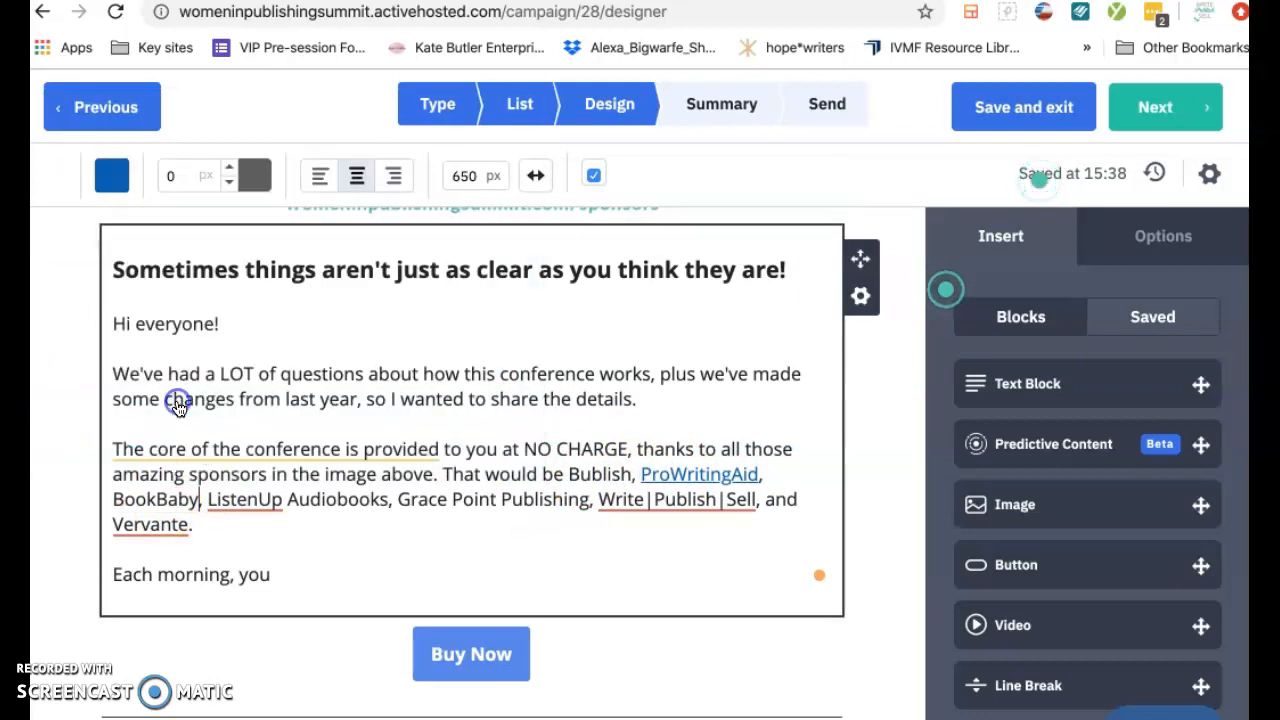
- Add the flagged sponsor names ListenUp and Write|Publish|Sell to the dictionary
{"action": "right_click", "coordinate": [244, 499]}
{"action": "type", "text": ","}
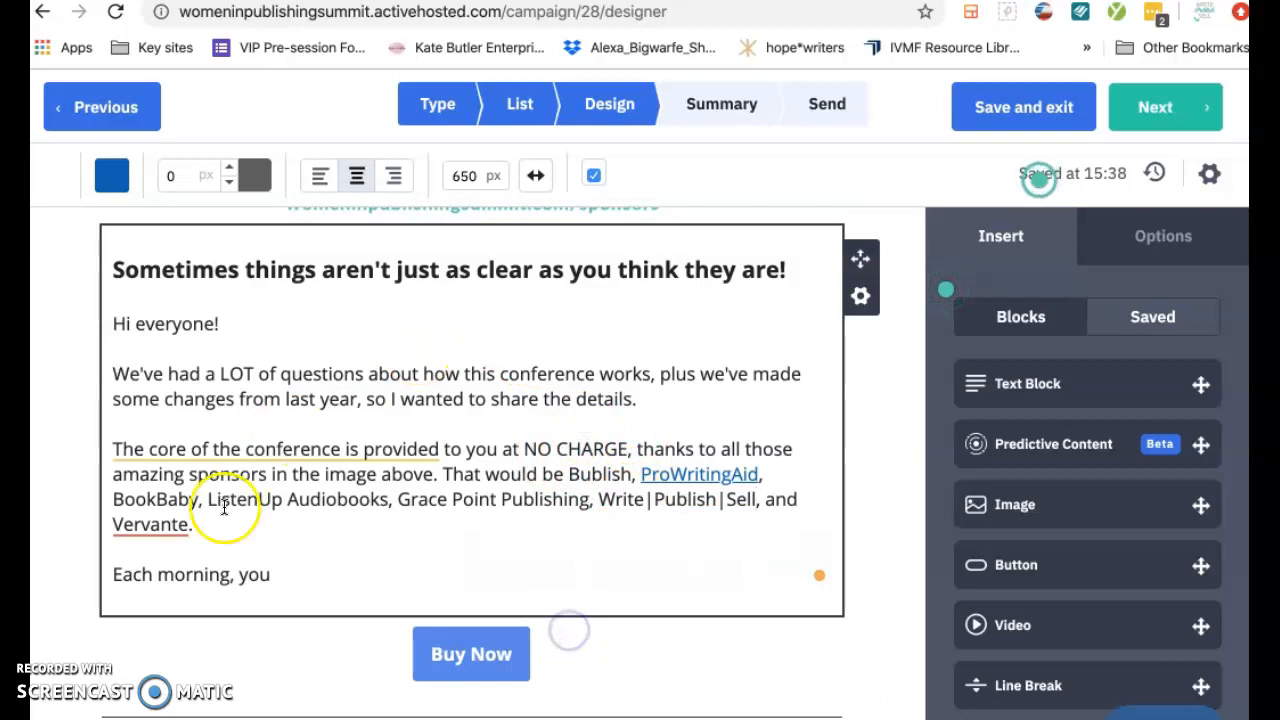
{"action": "right_click", "coordinate": [149, 524]}
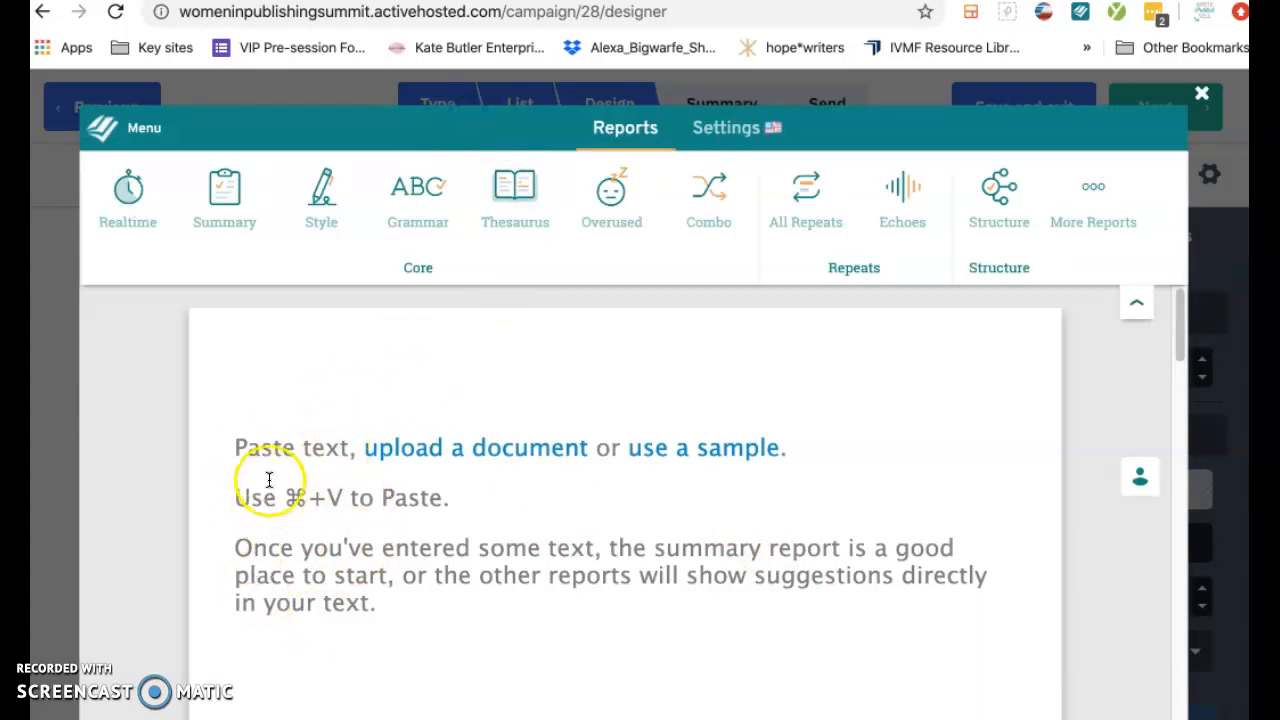
- Paste the newsletter text into the empty ProWritingAid editor and scroll through it
{"action": "left_click", "coordinate": [268, 475]}
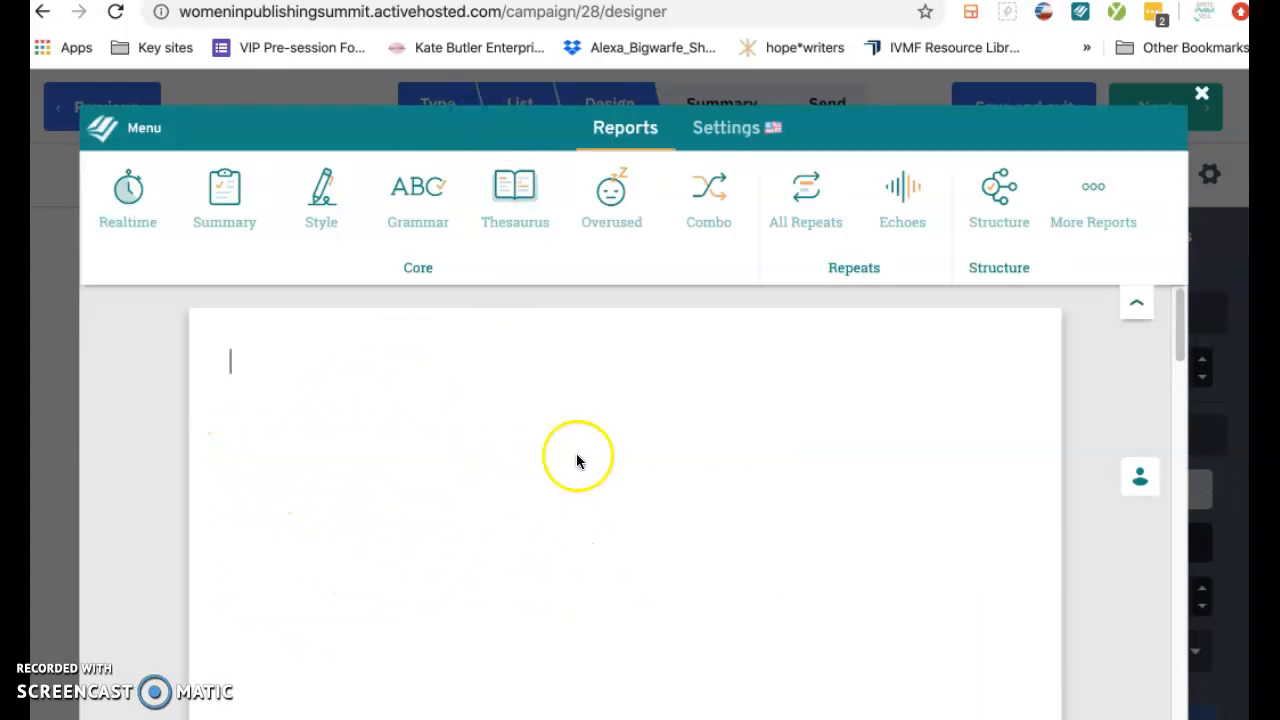
{"action": "mouse_move", "coordinate": [456, 357]}
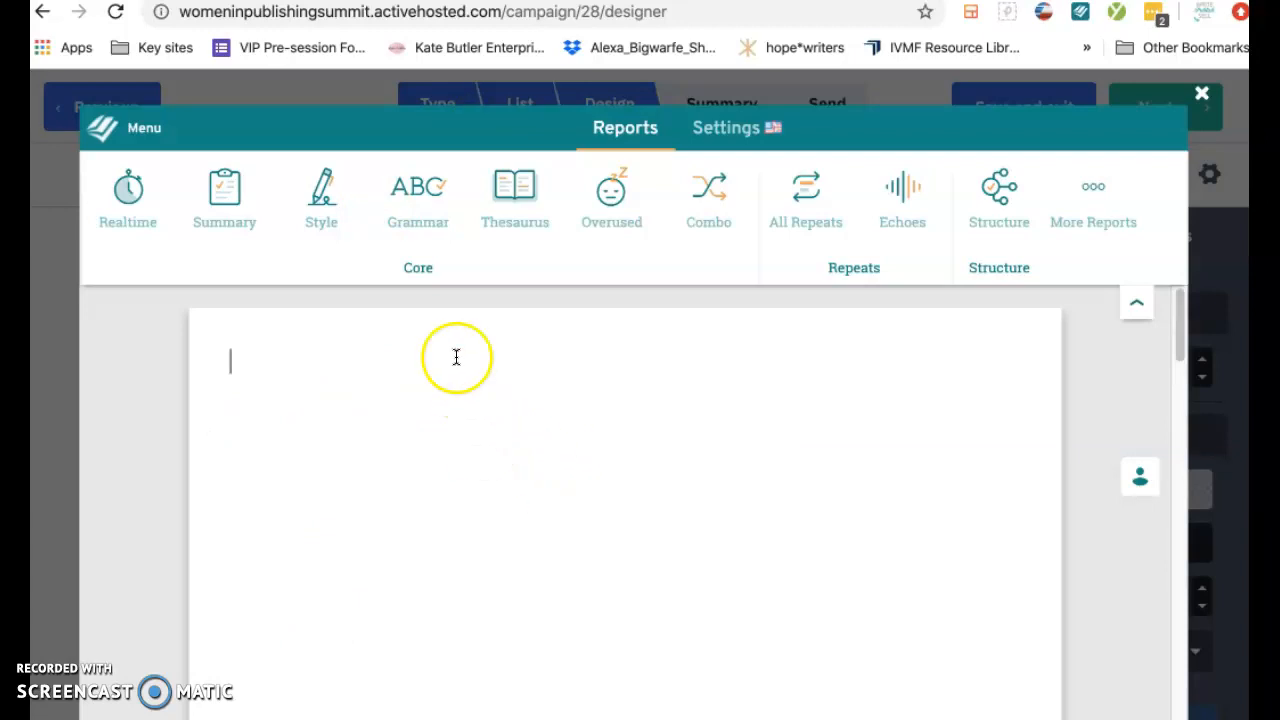
{"action": "mouse_move", "coordinate": [655, 306]}
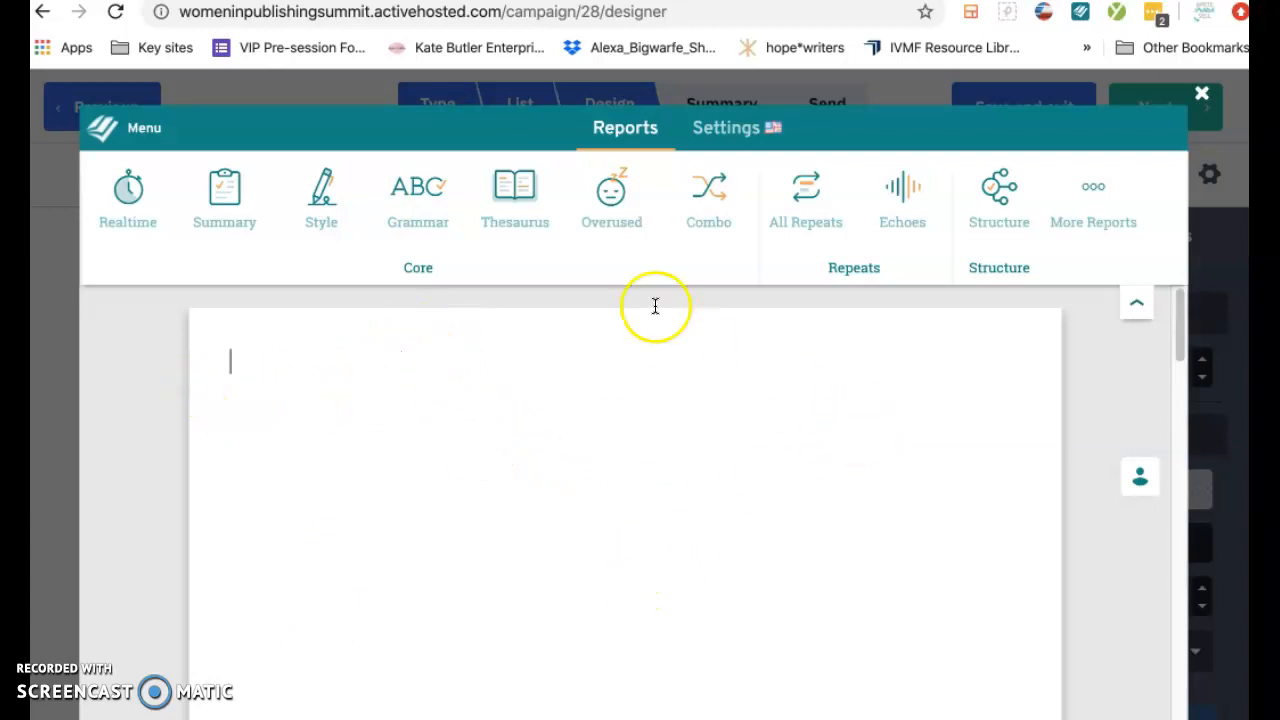
{"action": "mouse_move", "coordinate": [430, 470]}
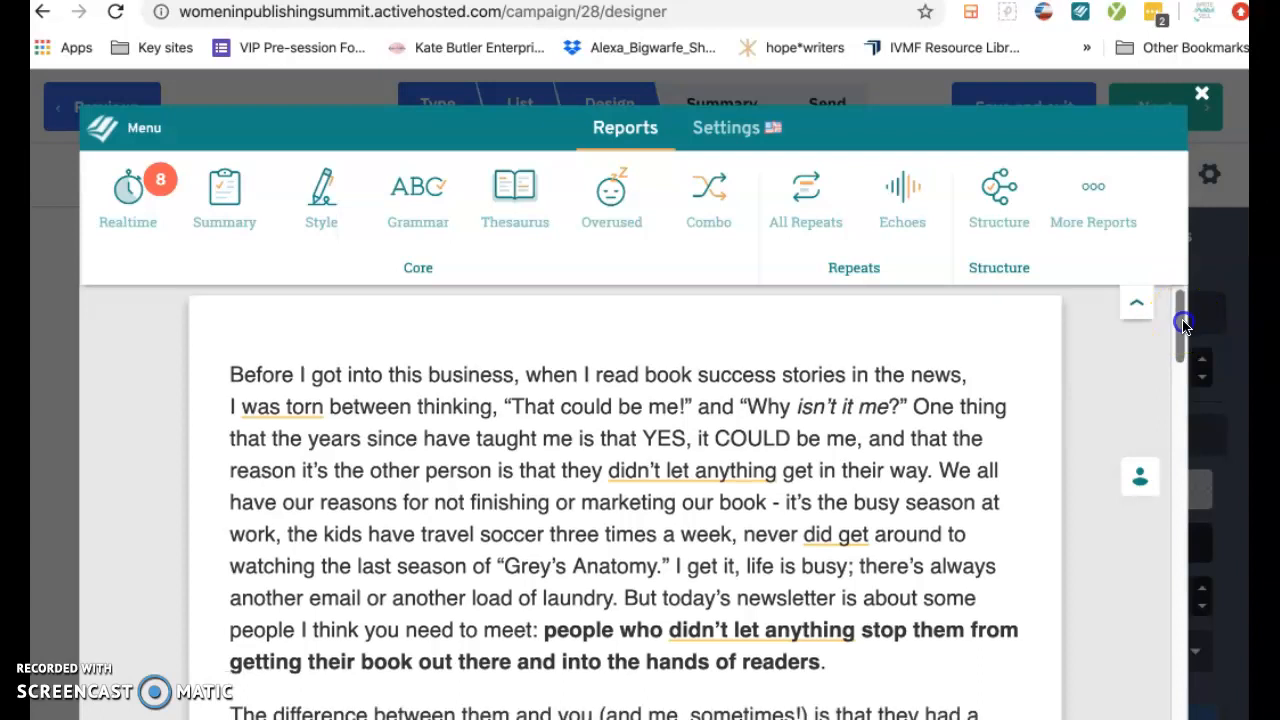
{"action": "left_click_drag", "start_coordinate": [1183, 325], "coordinate": [1167, 390]}
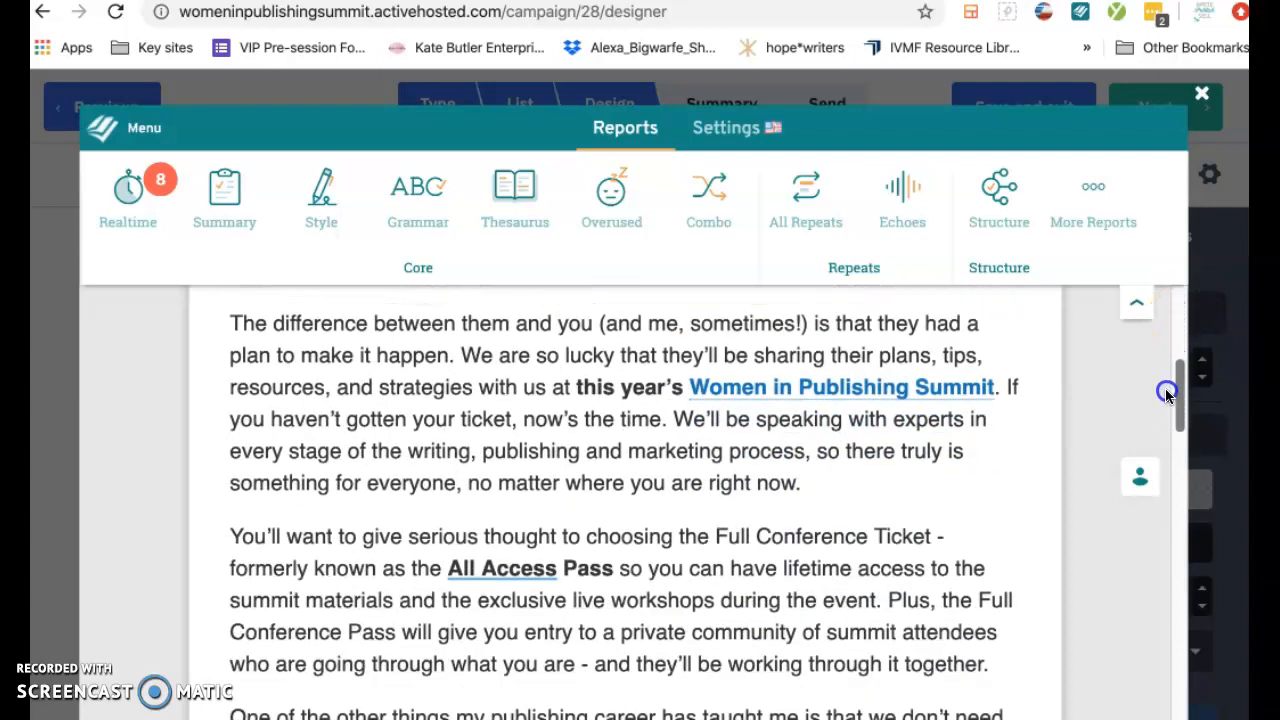
{"action": "scroll", "scroll_direction": "down", "scroll_amount": 3}
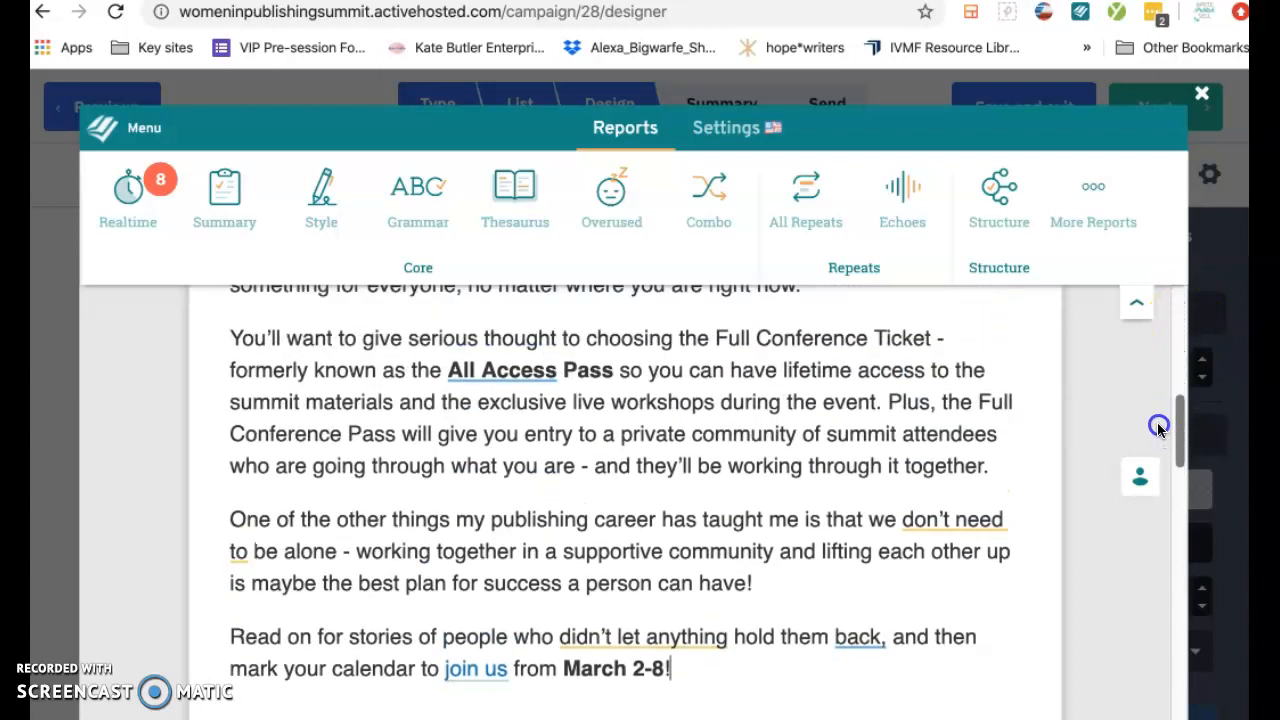
- Check the All-Access hyphenation card, then change "don't need to be alone" to "need not be alone"
{"action": "left_click", "coordinate": [501, 370]}
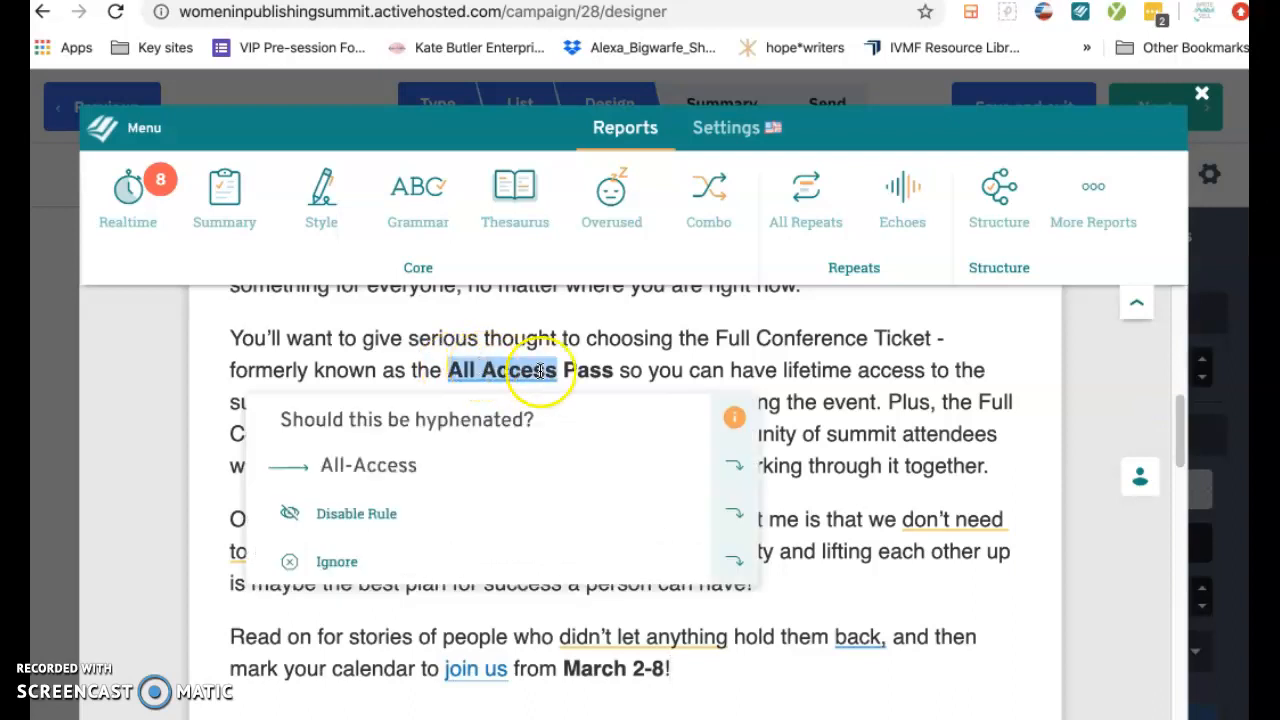
{"action": "left_click", "coordinate": [951, 518]}
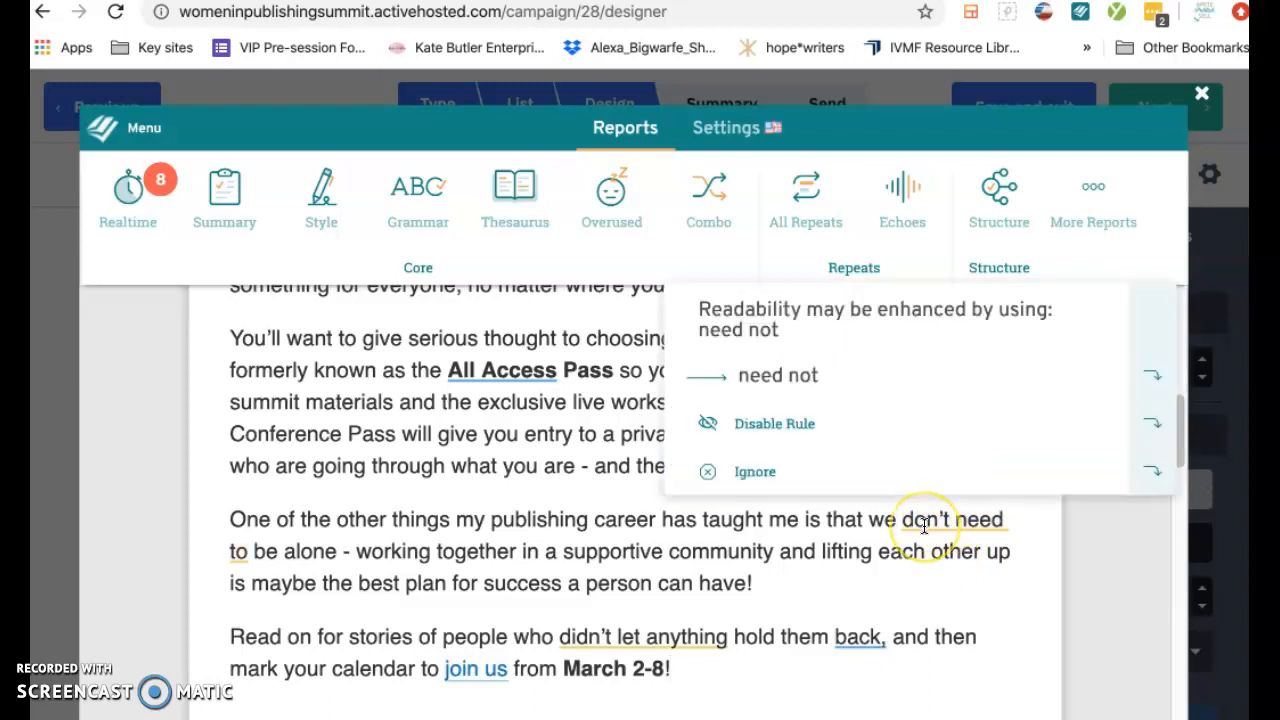
{"action": "mouse_move", "coordinate": [922, 528]}
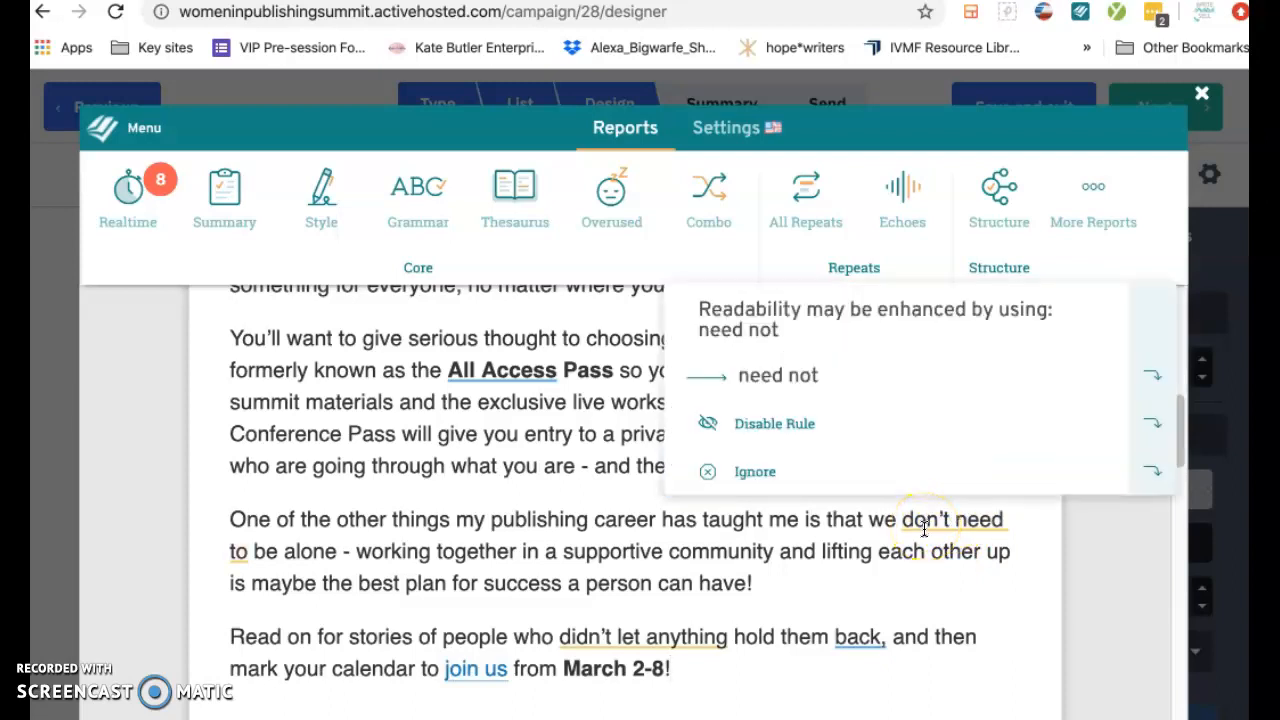
{"action": "double_click", "coordinate": [953, 519]}
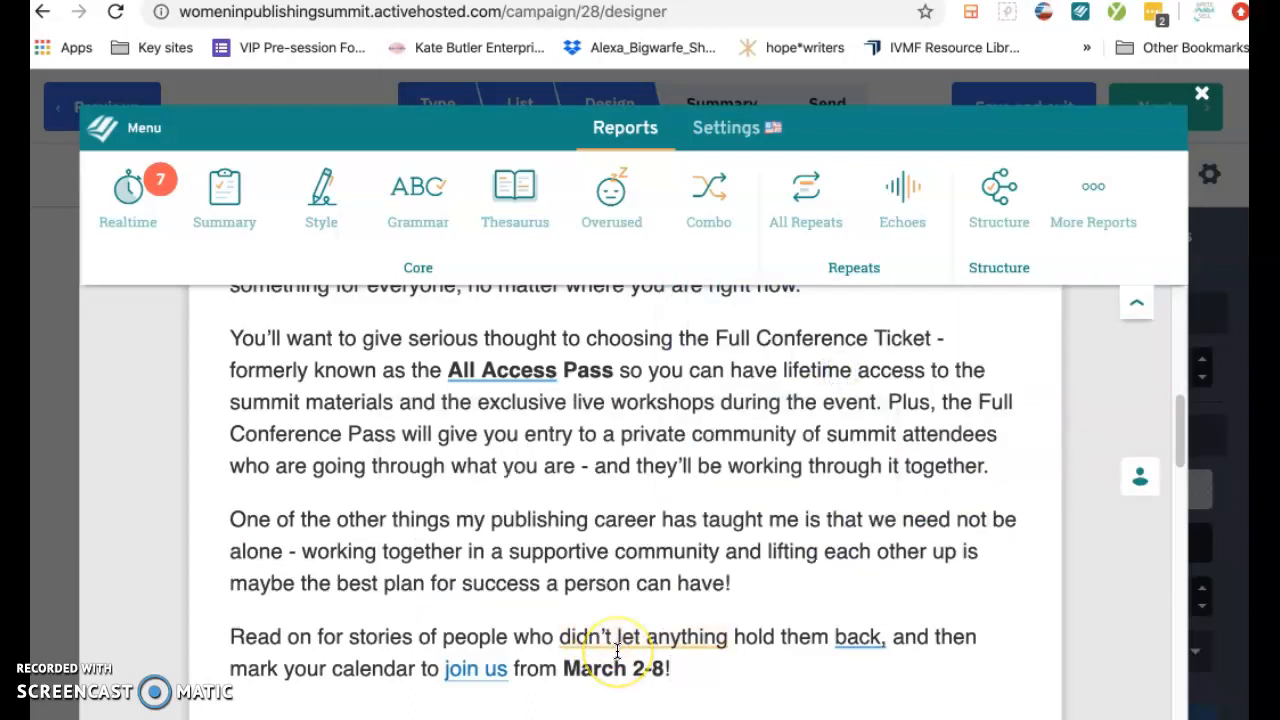
{"action": "left_click", "coordinate": [615, 650]}
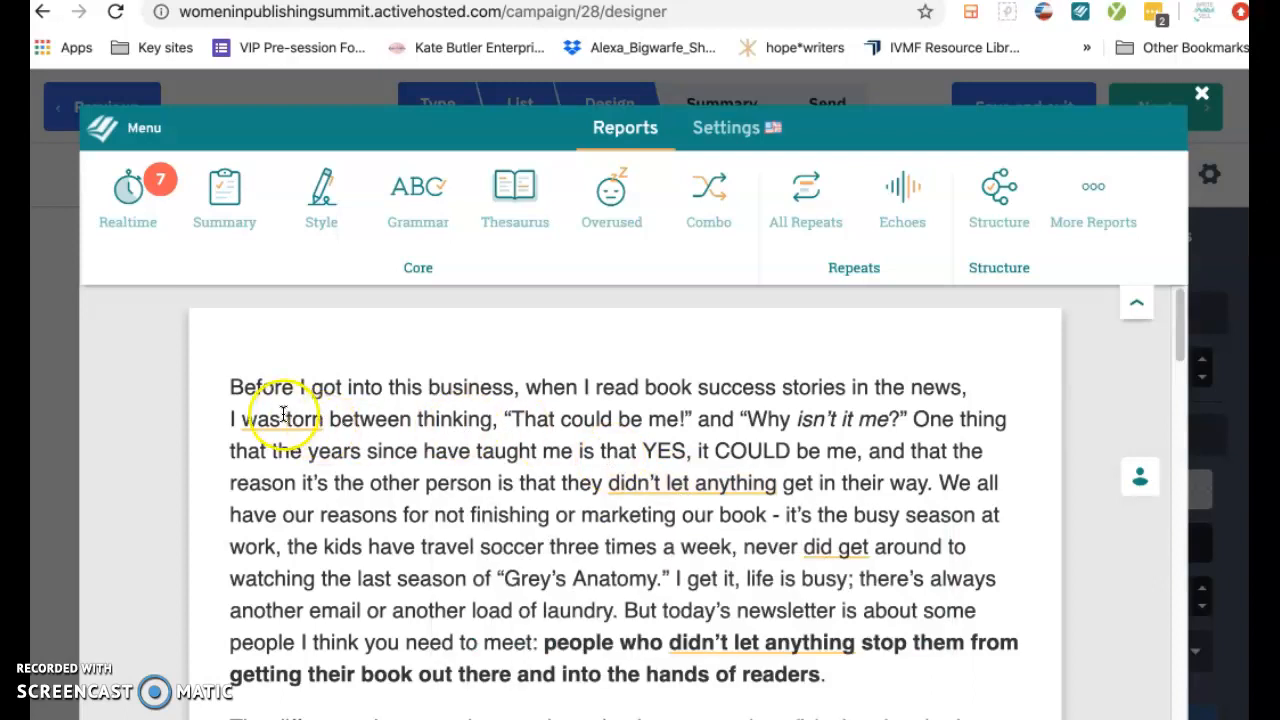
{"action": "left_click", "coordinate": [281, 418]}
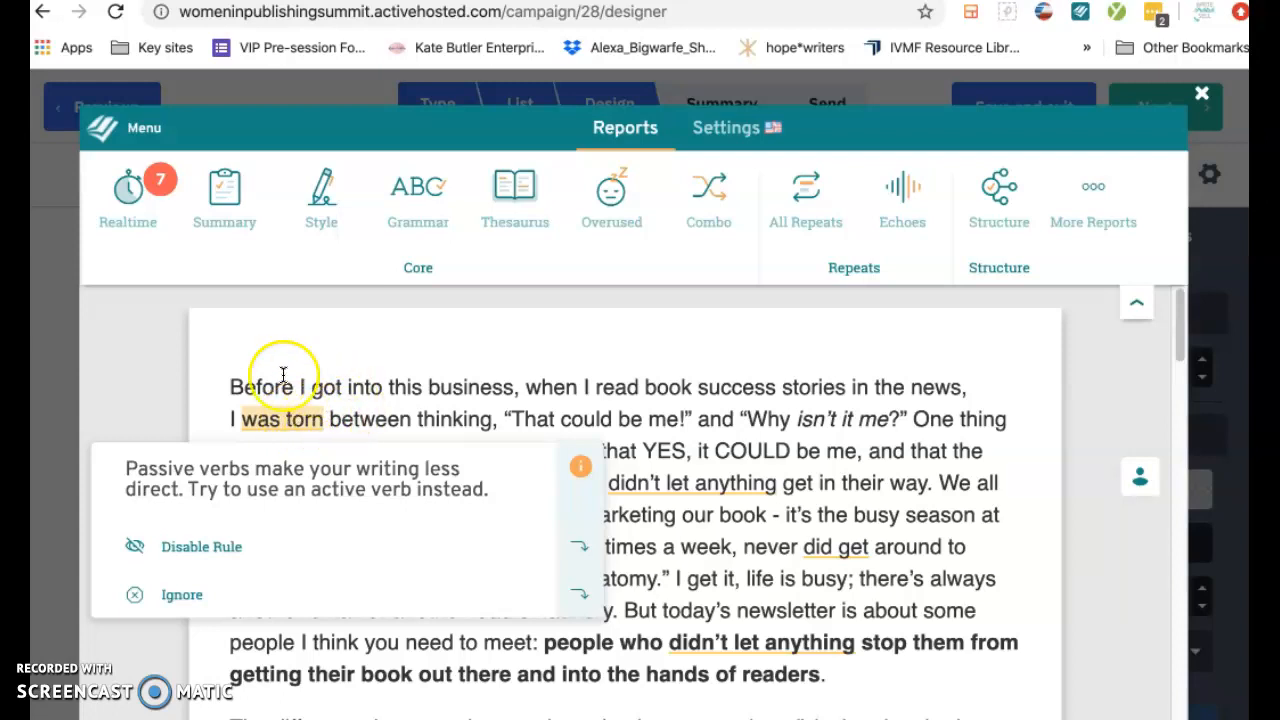
{"action": "mouse_move", "coordinate": [252, 413]}
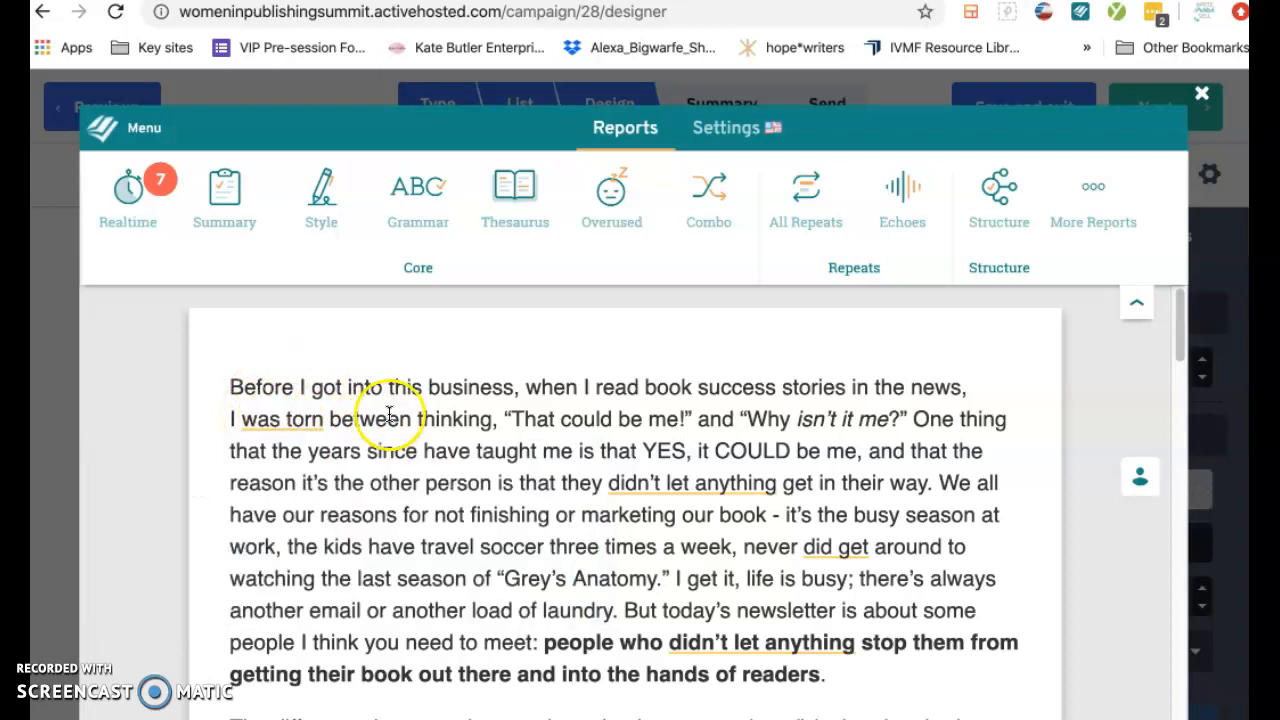
{"action": "left_click", "coordinate": [128, 195]}
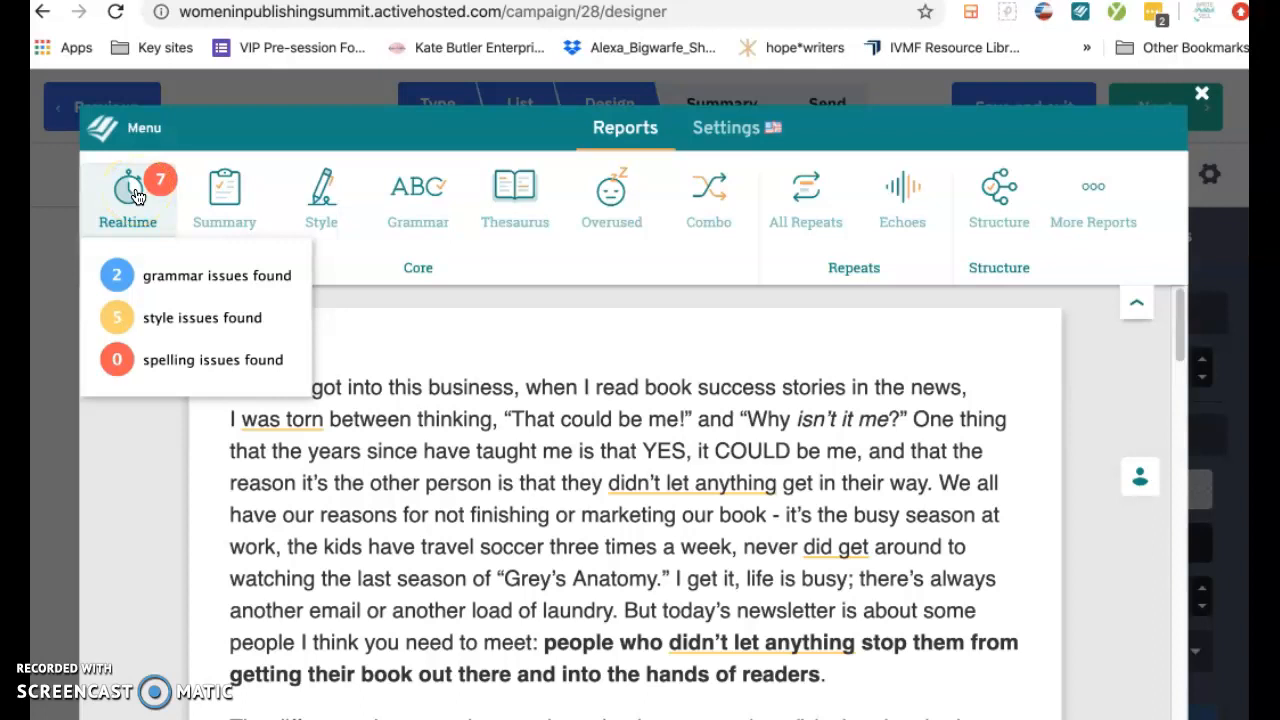
{"action": "left_click", "coordinate": [224, 197]}
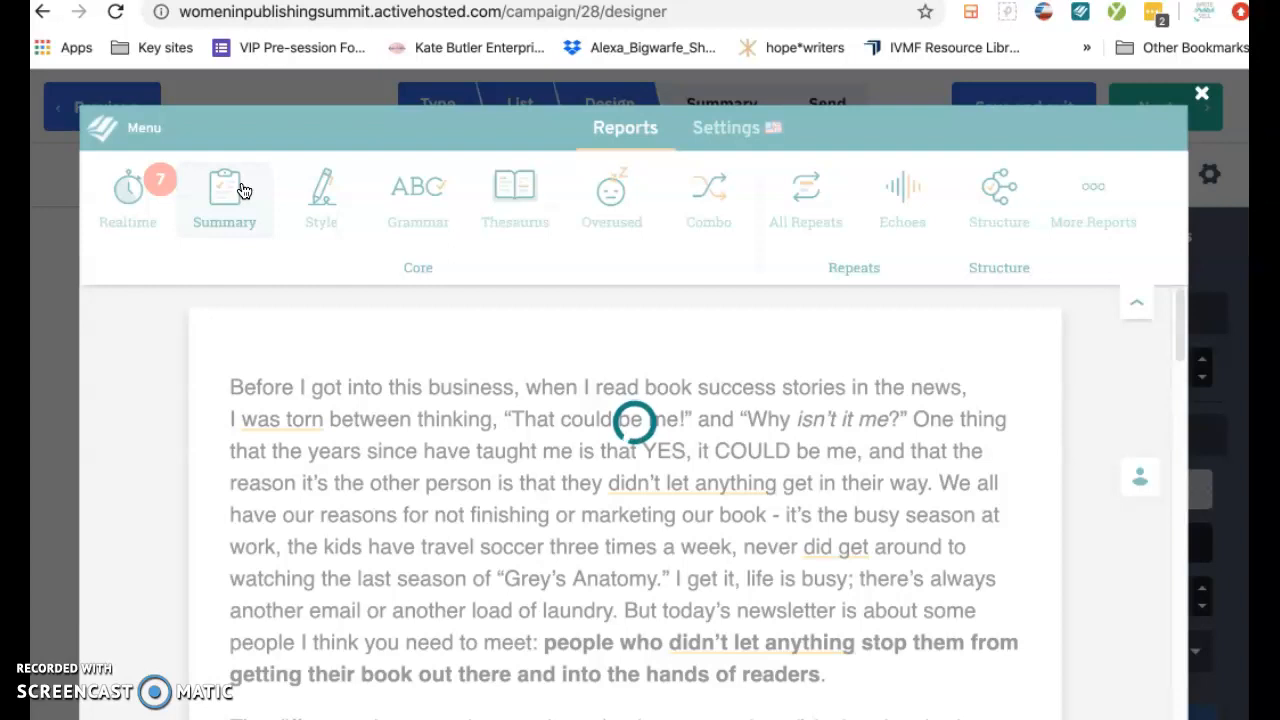
{"action": "mouse_move", "coordinate": [320, 195]}
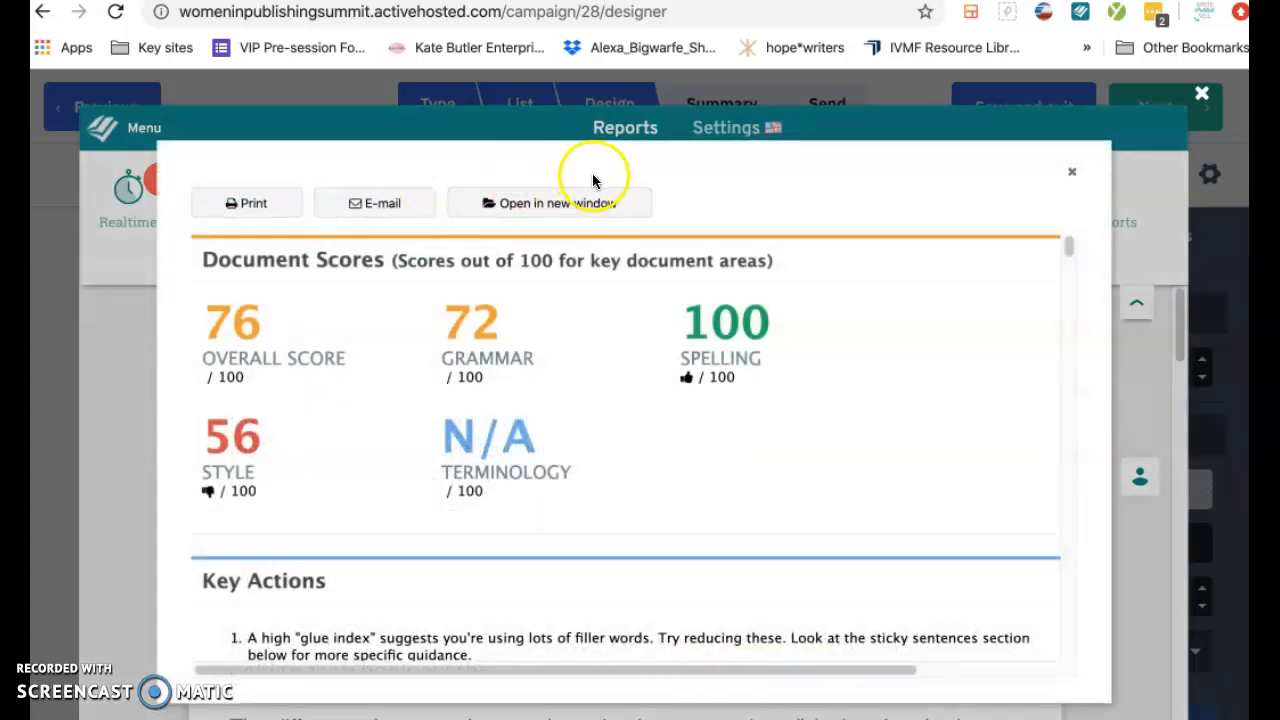
{"action": "mouse_move", "coordinate": [430, 321]}
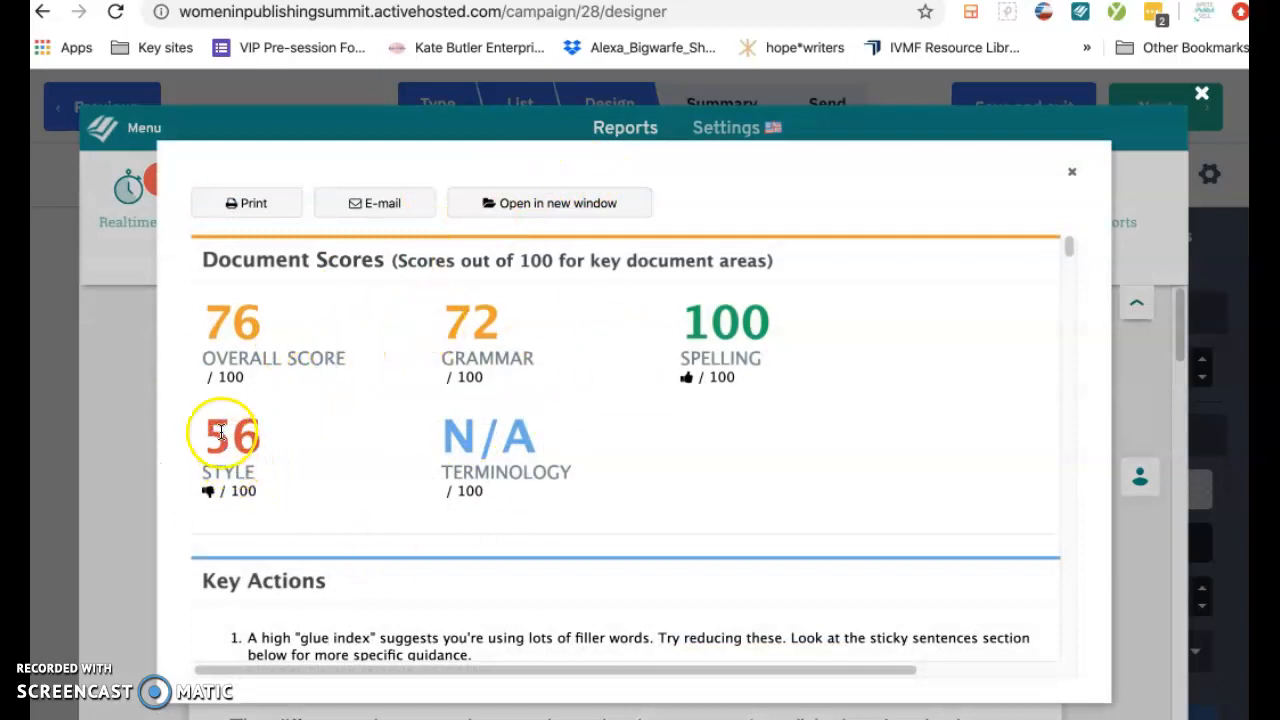
{"action": "mouse_move", "coordinate": [893, 270]}
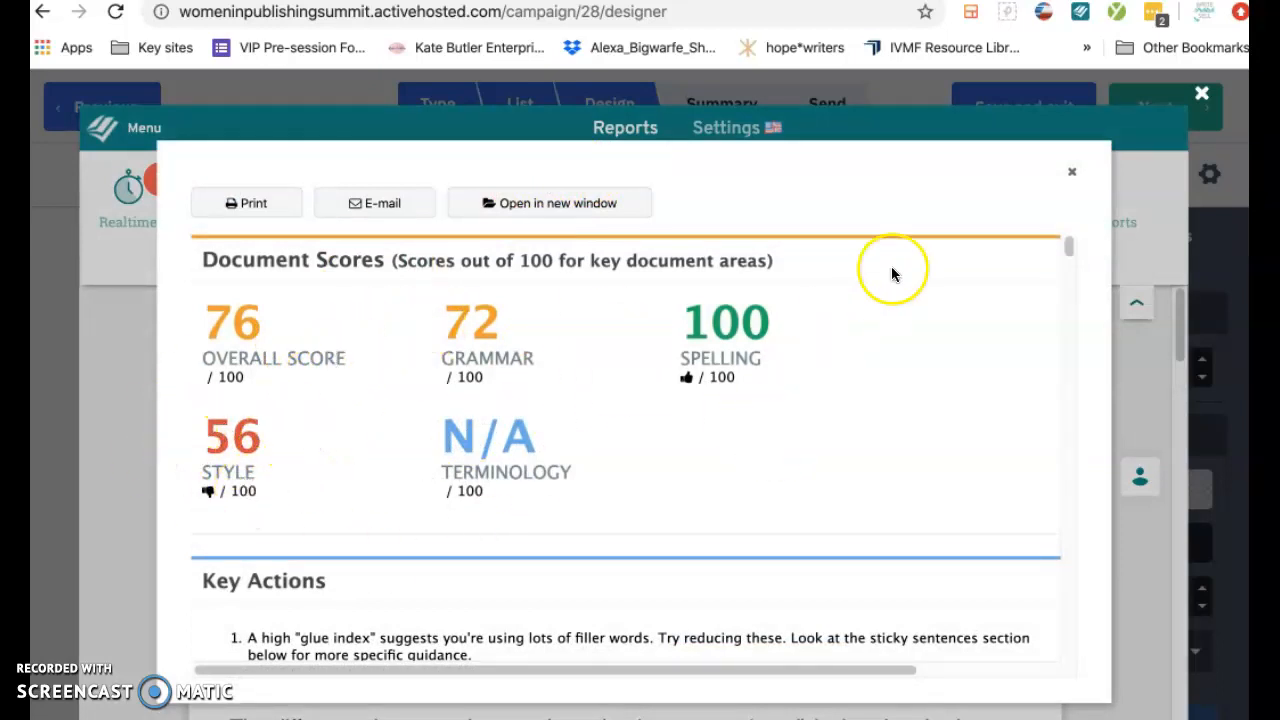
{"action": "mouse_move", "coordinate": [1073, 178]}
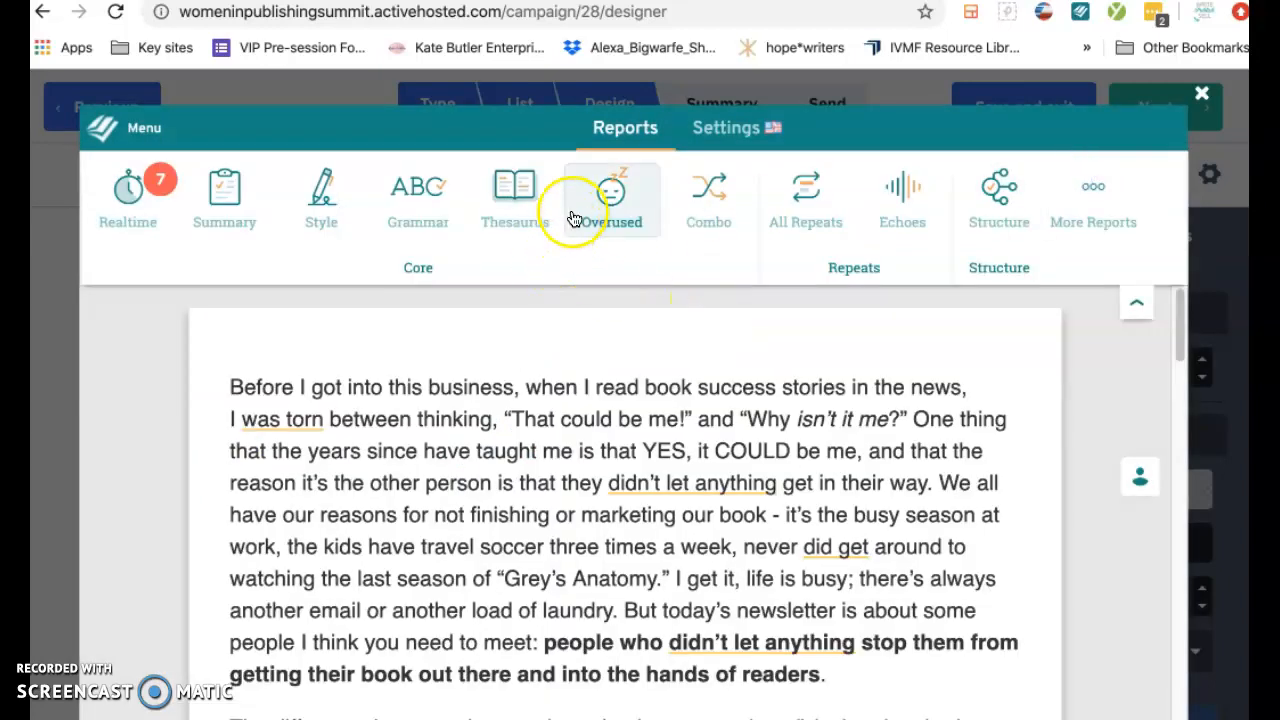
- Run the Overused report on the email, then the All Repeats and Echoes reports
{"action": "left_click", "coordinate": [611, 195]}
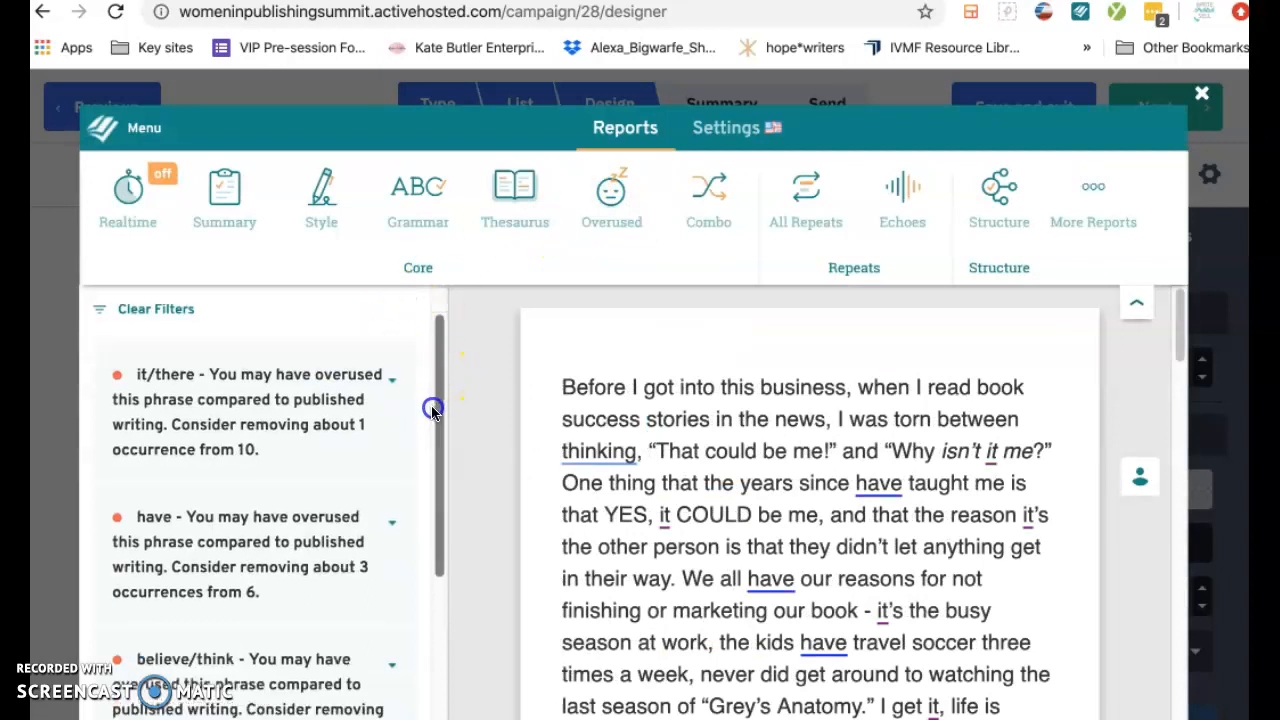
{"action": "scroll", "scroll_direction": "down", "scroll_amount": 3}
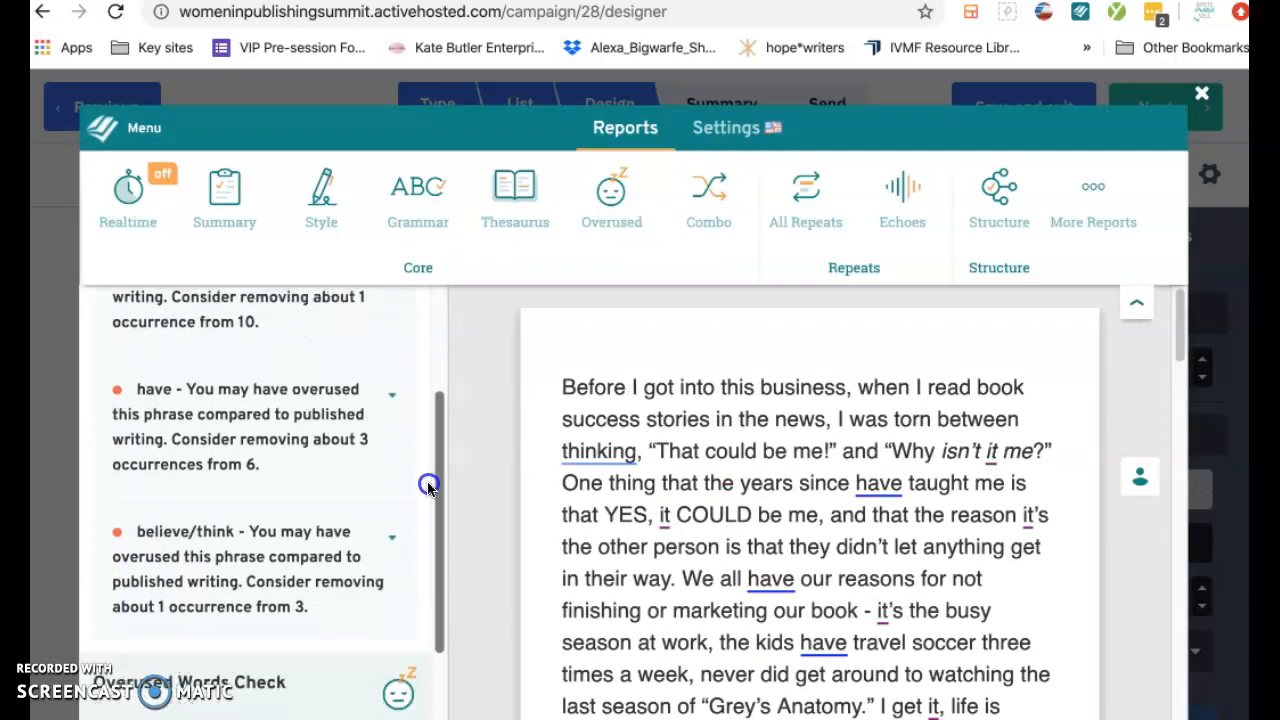
{"action": "scroll", "scroll_direction": "down", "scroll_amount": 3}
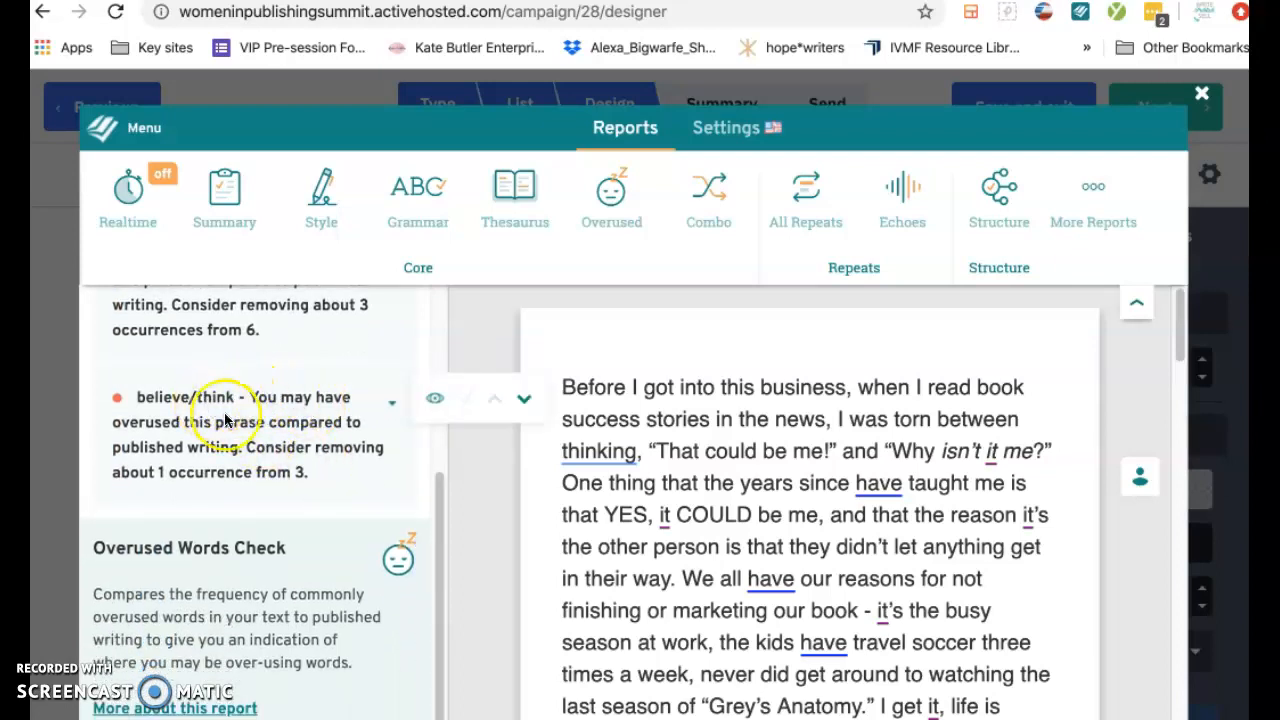
{"action": "mouse_move", "coordinate": [900, 160]}
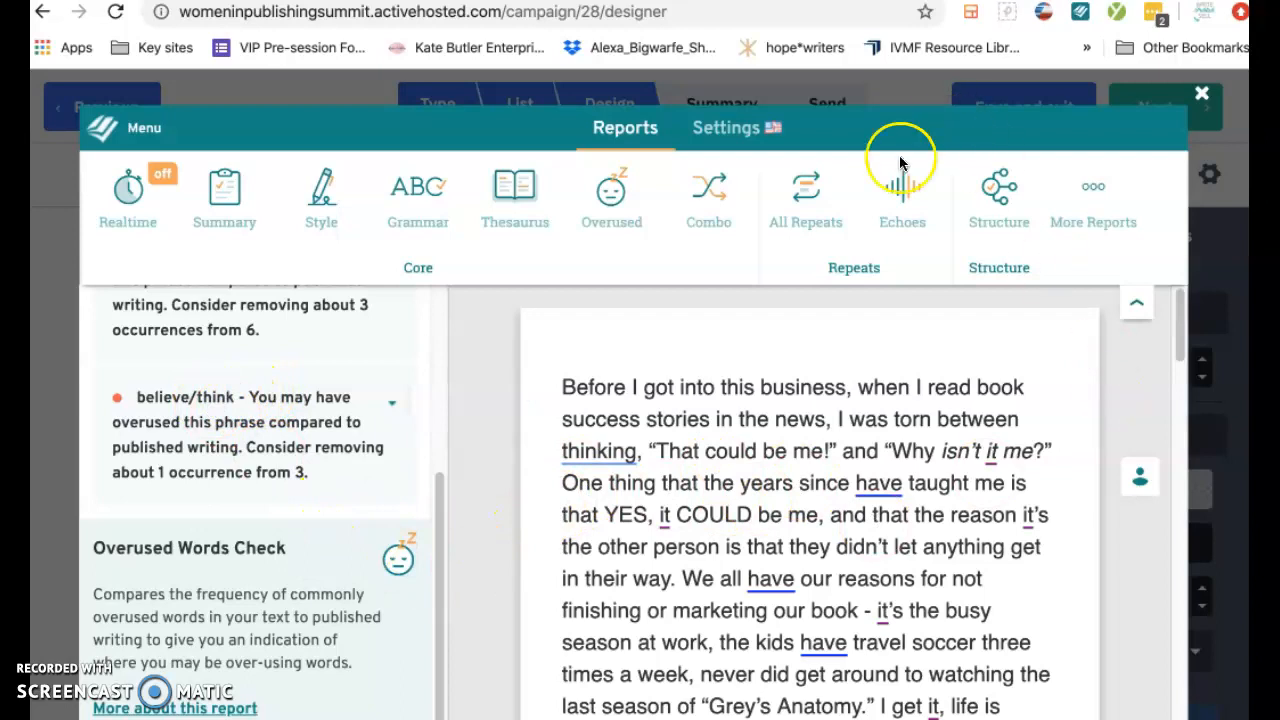
{"action": "left_click", "coordinate": [805, 195]}
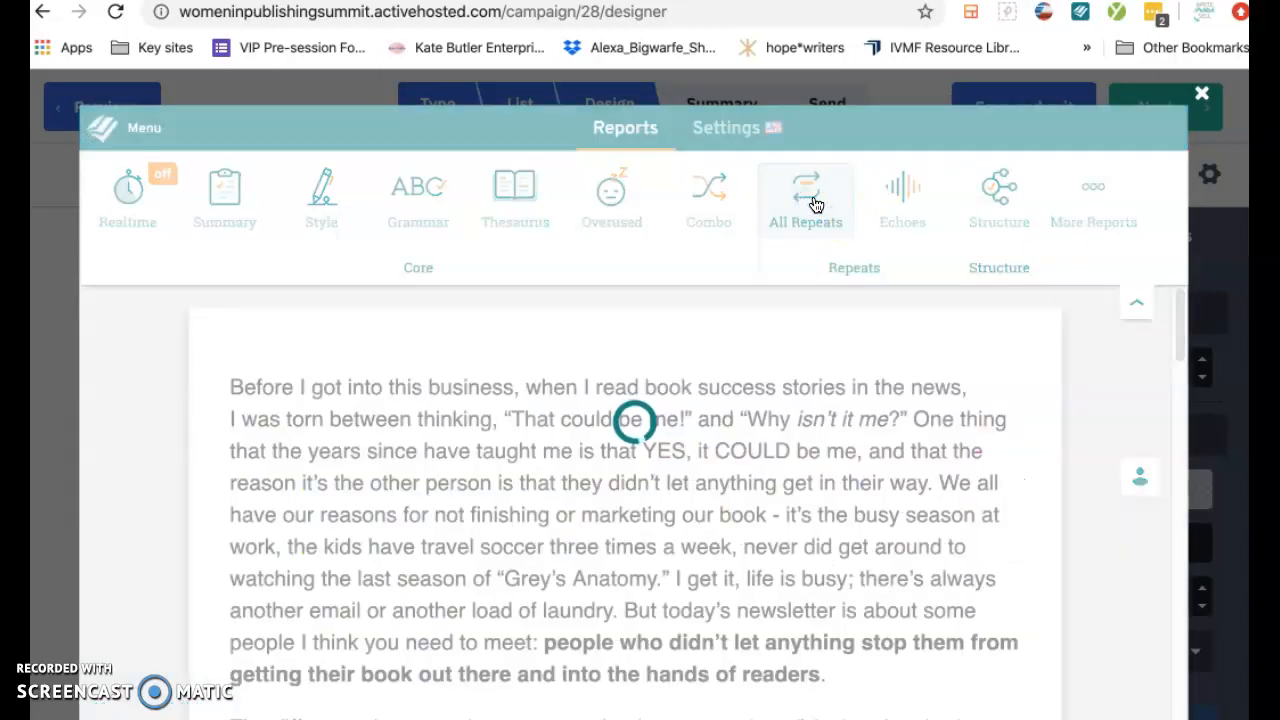
{"action": "mouse_move", "coordinate": [978, 195]}
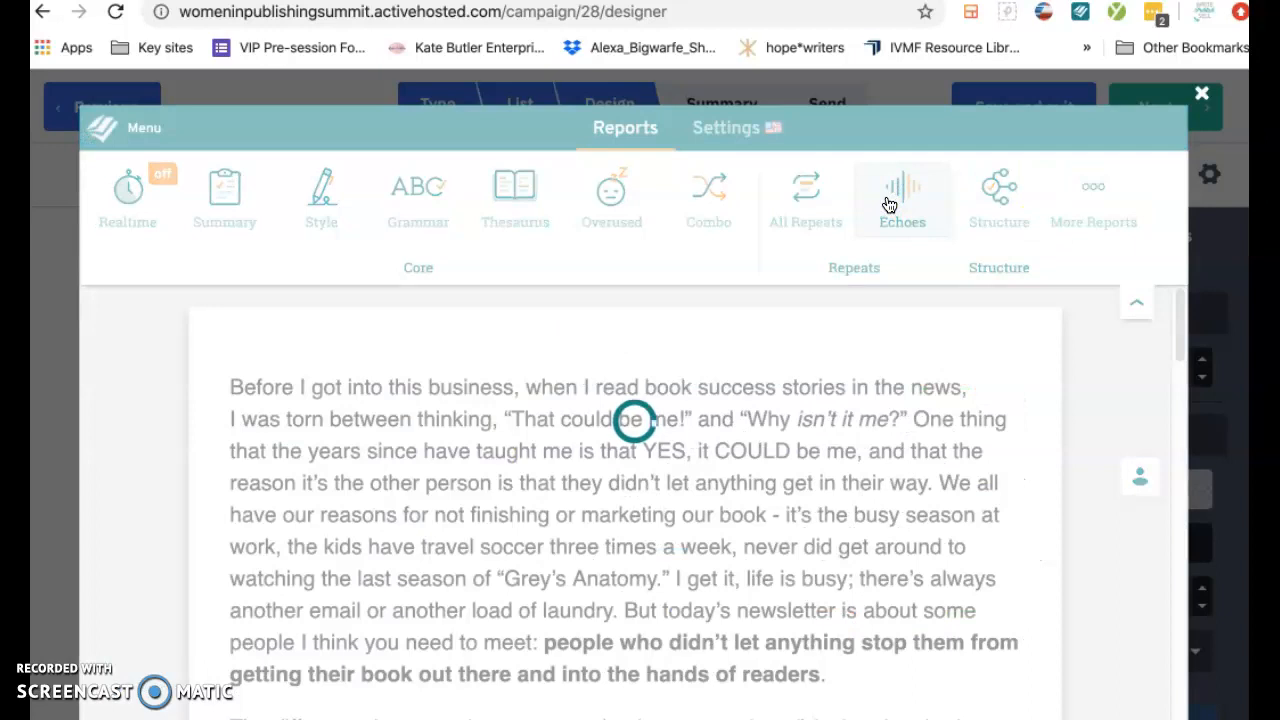
{"action": "left_click", "coordinate": [902, 195]}
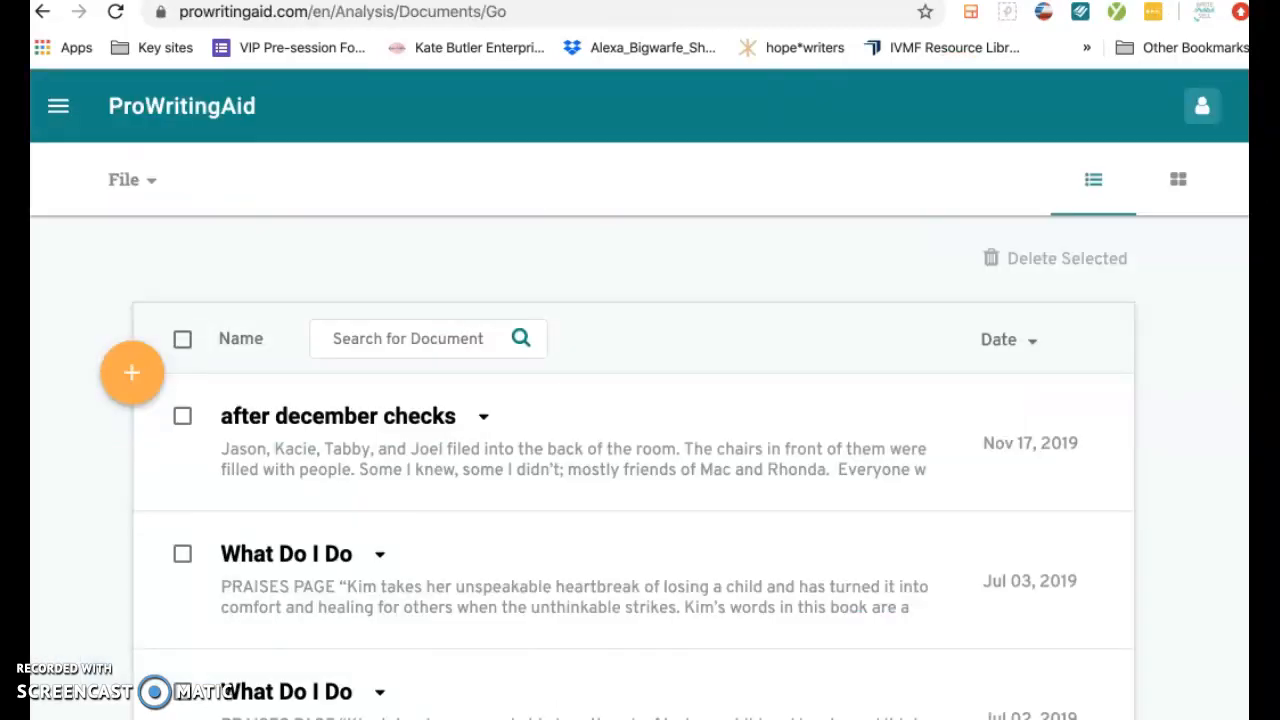
{"action": "mouse_move", "coordinate": [538, 258]}
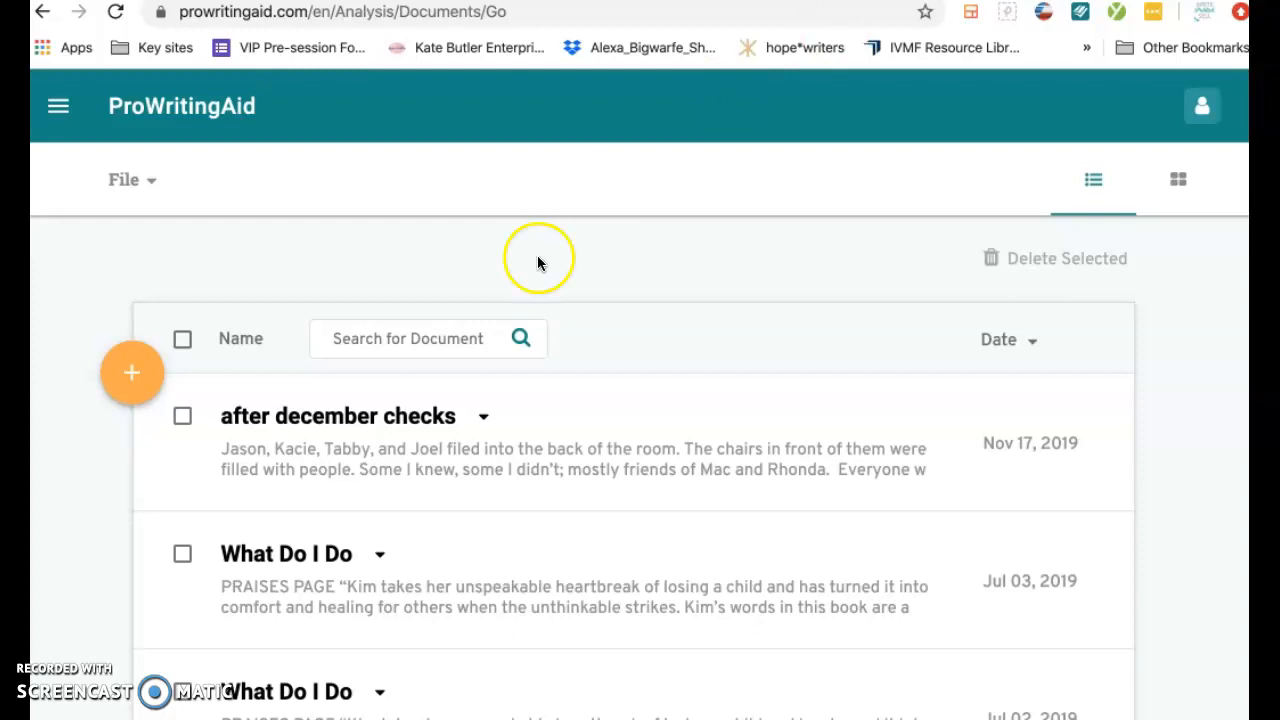
- Open 'after december checks', click into its story text and check the Realtime badge
{"action": "left_click", "coordinate": [336, 416]}
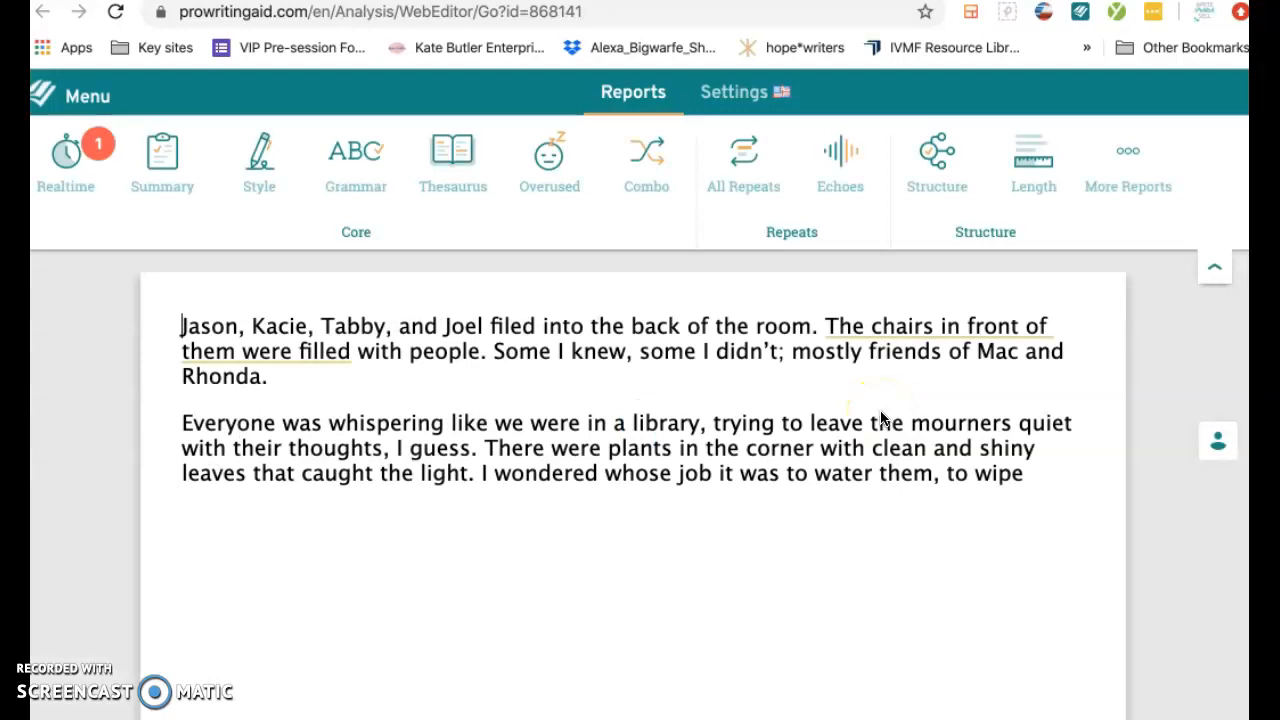
{"action": "left_click", "coordinate": [935, 326]}
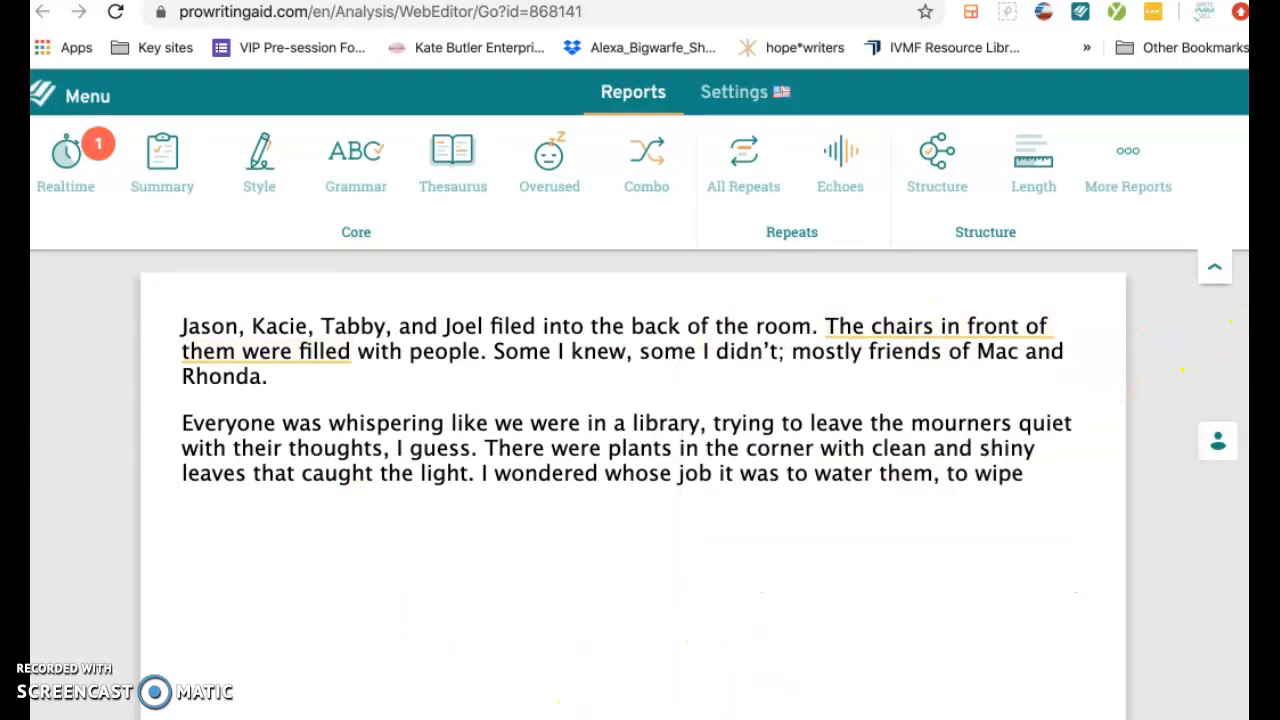
{"action": "scroll", "scroll_direction": "up", "scroll_amount": 3}
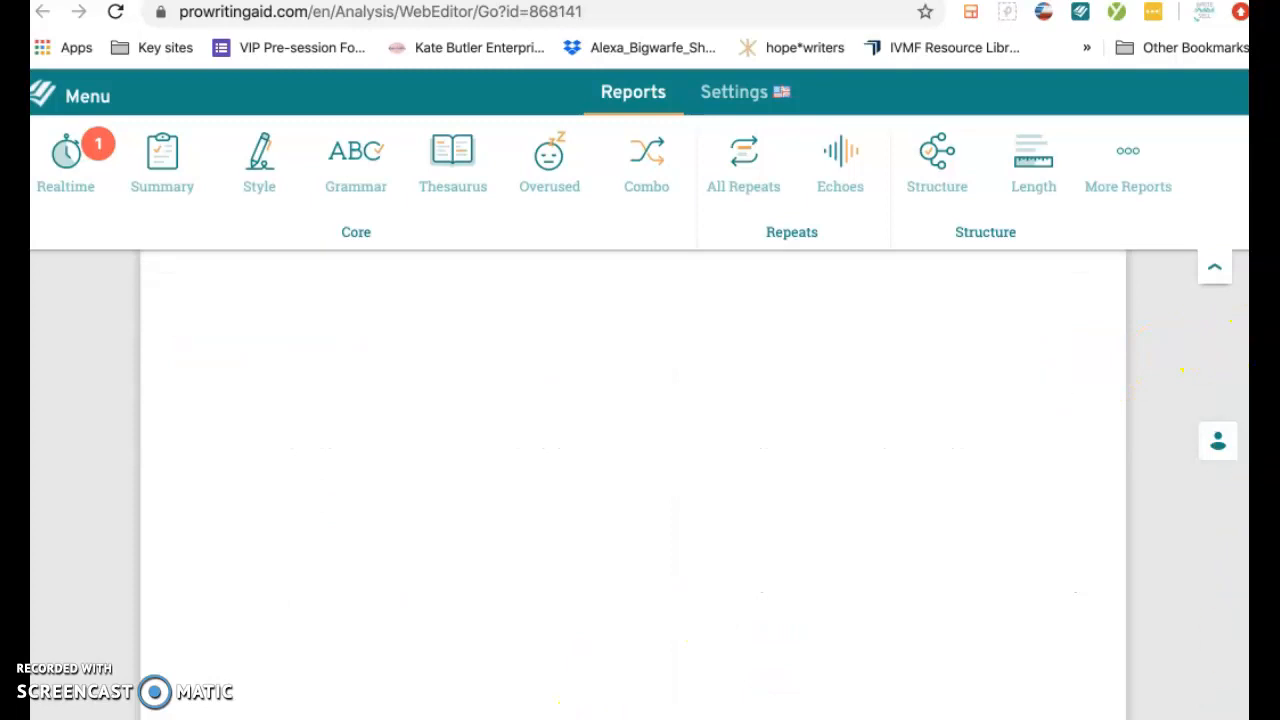
{"action": "left_click", "coordinate": [65, 160]}
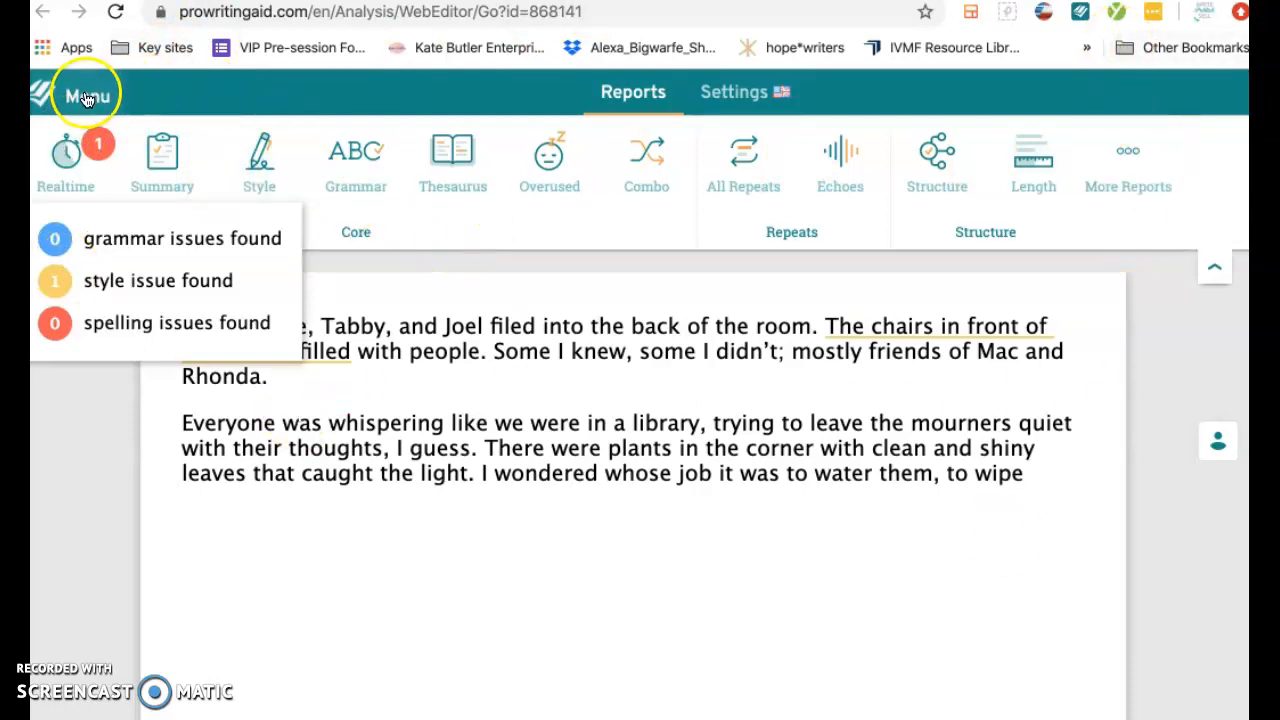
{"action": "left_click", "coordinate": [86, 95]}
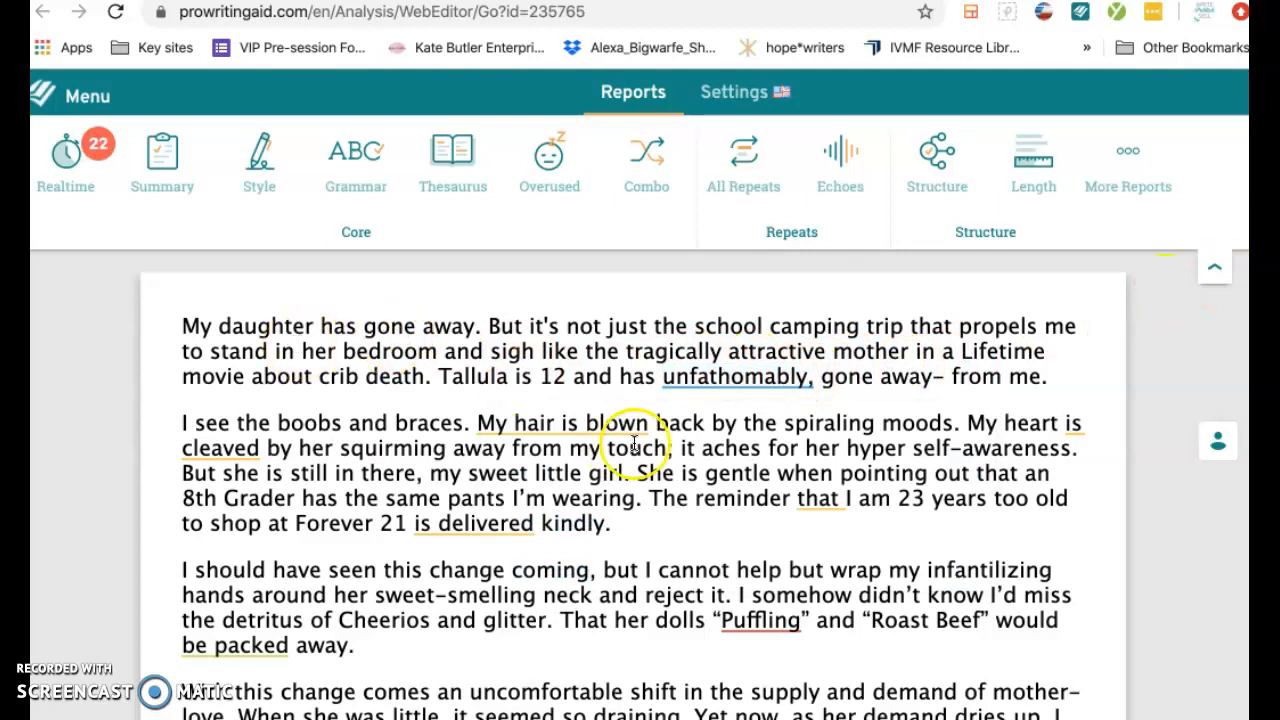
- Run the Overused report on the daughter essay and scroll to the feel/feels/feeling/felt results
{"action": "left_click", "coordinate": [735, 376]}
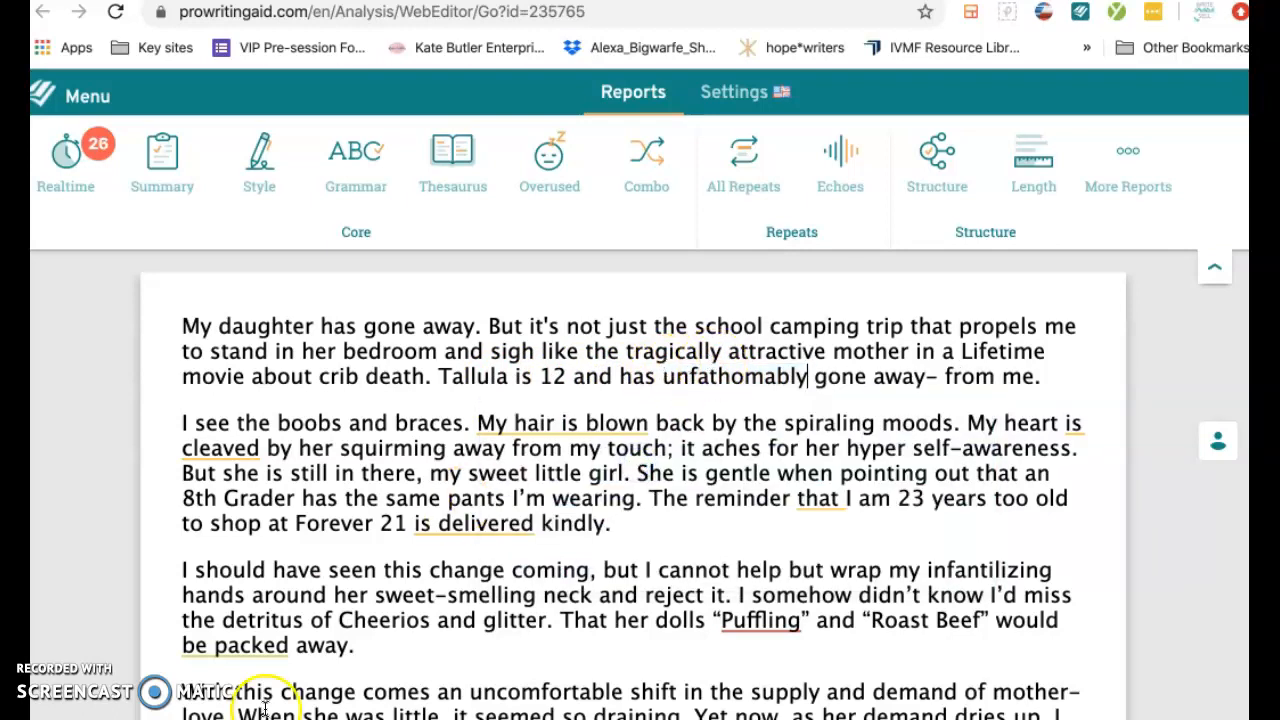
{"action": "left_click", "coordinate": [560, 422]}
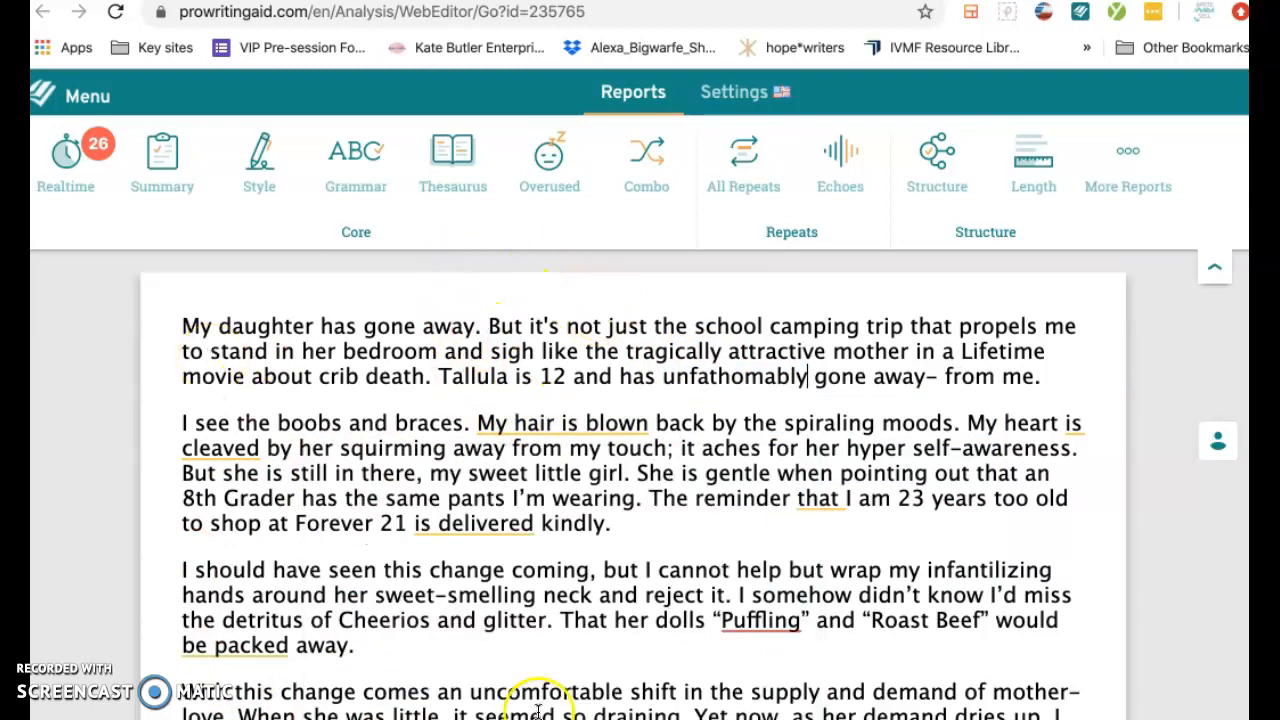
{"action": "left_click", "coordinate": [549, 160]}
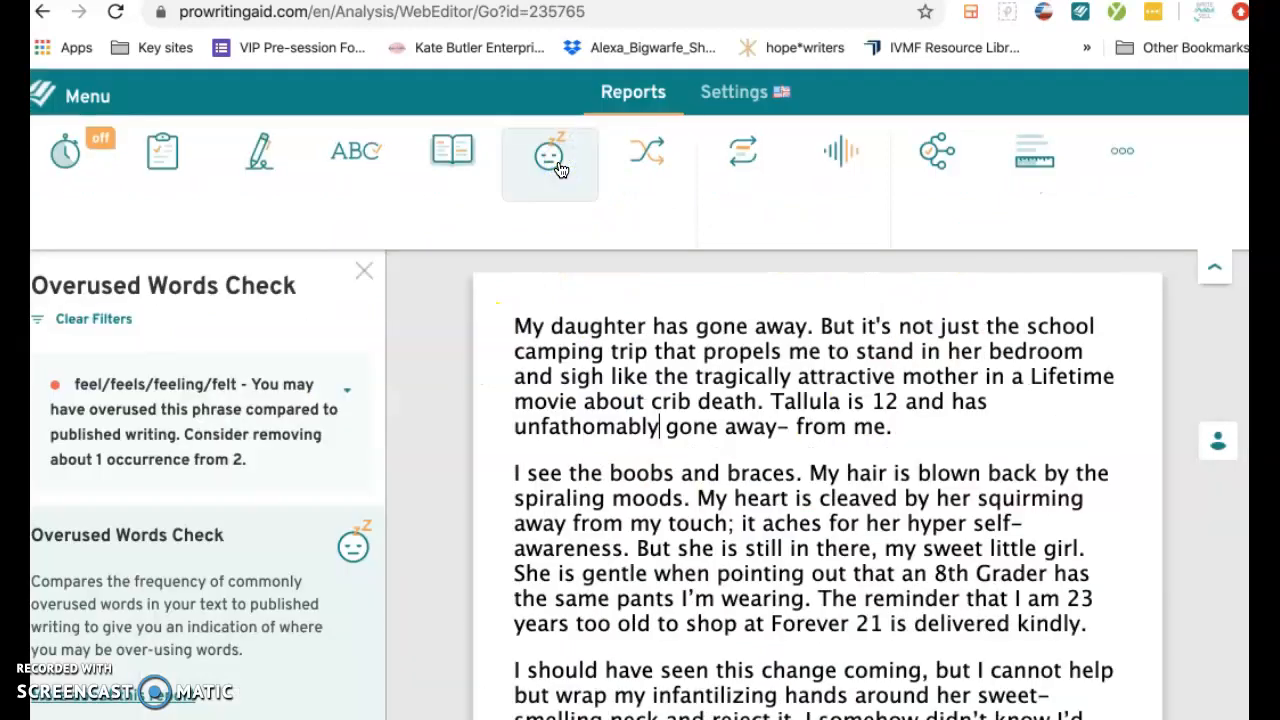
{"action": "mouse_move", "coordinate": [549, 160]}
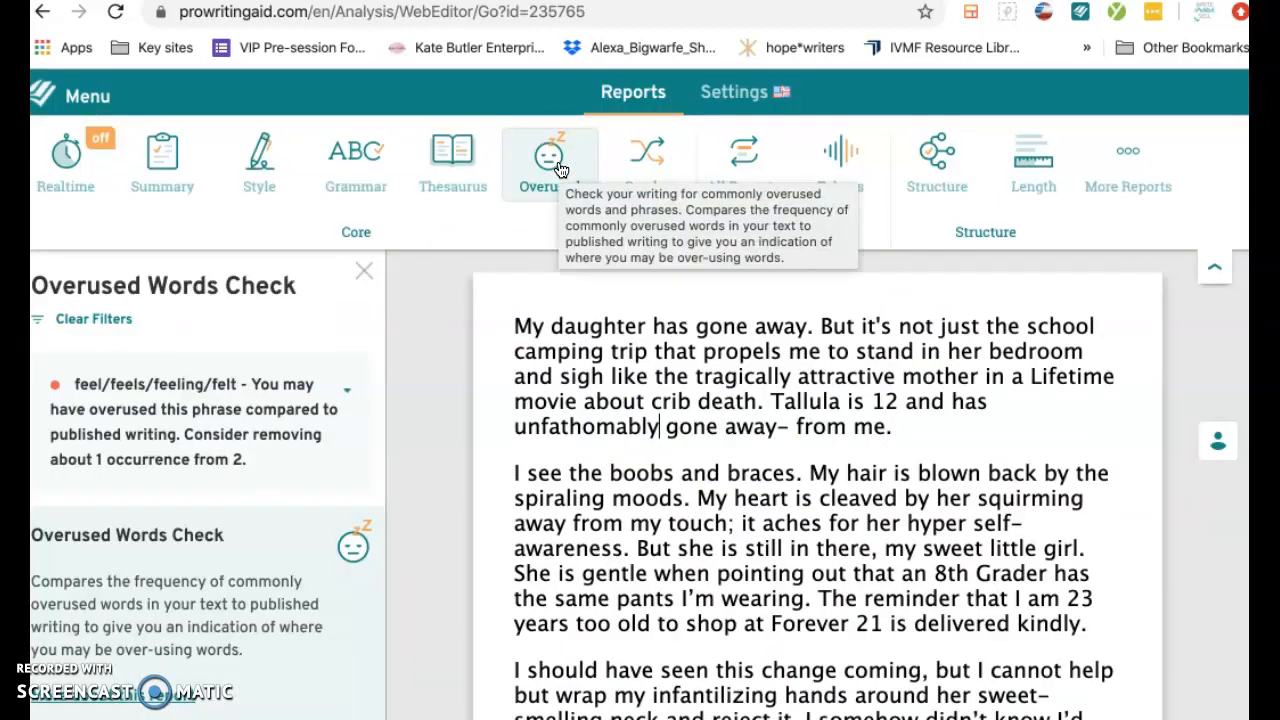
{"action": "mouse_move", "coordinate": [238, 495]}
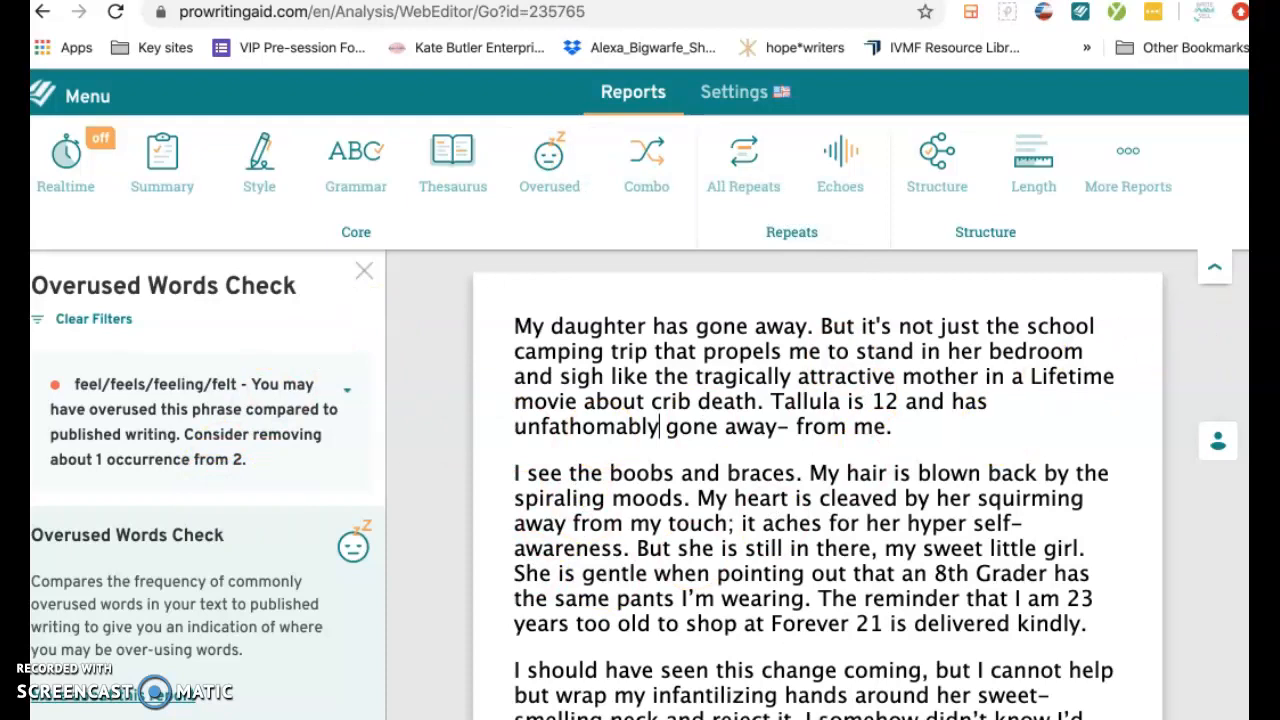
{"action": "scroll", "scroll_direction": "down", "scroll_amount": 3}
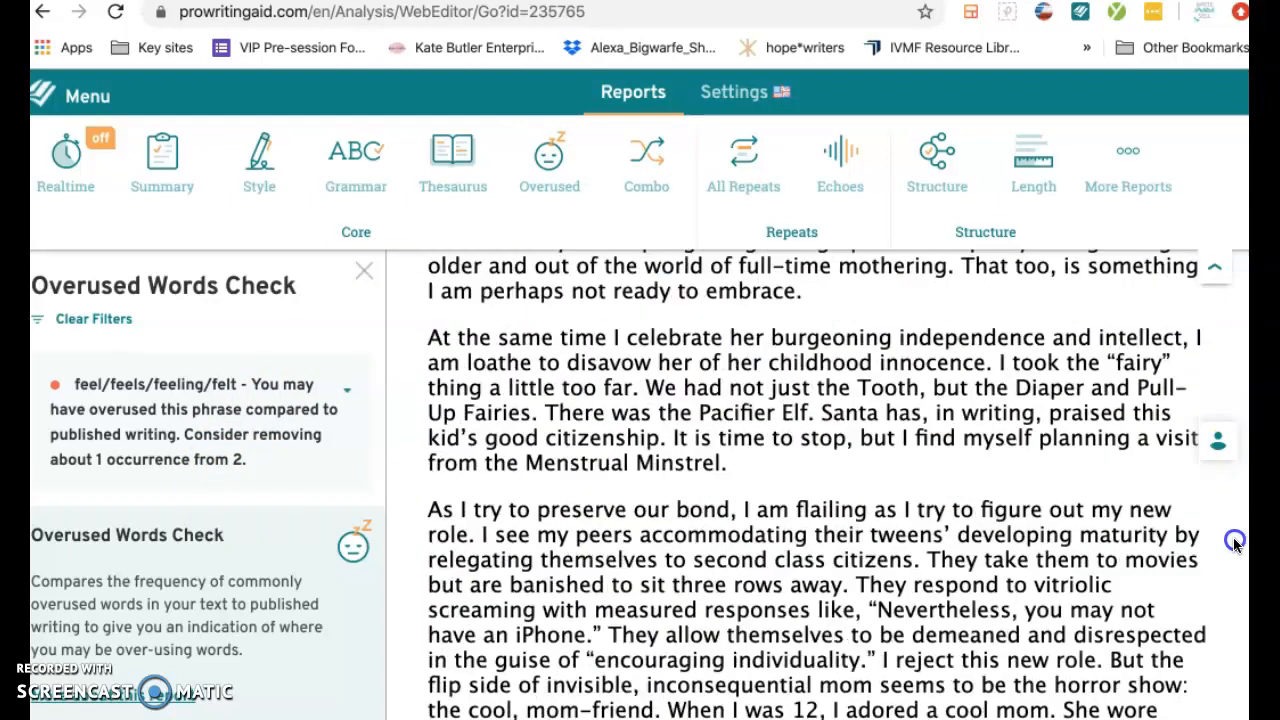
{"action": "scroll", "scroll_direction": "down", "scroll_amount": 3}
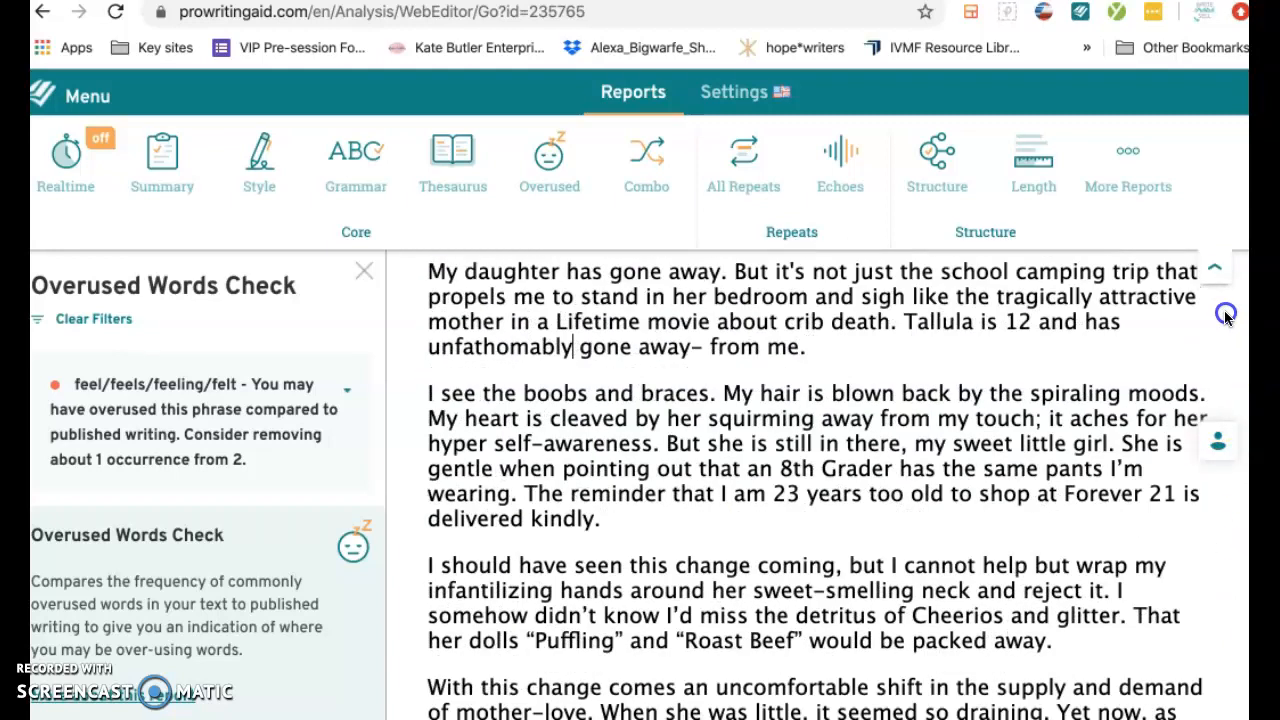
{"action": "scroll", "scroll_direction": "down", "scroll_amount": 3}
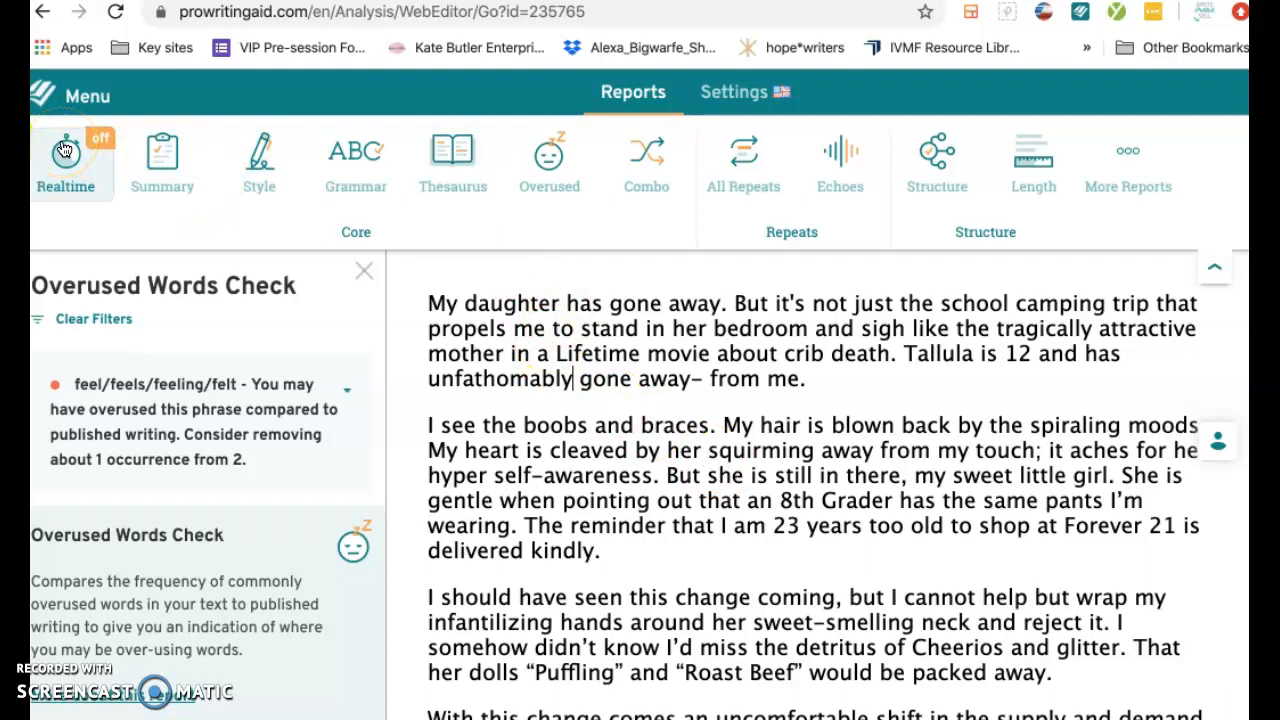
- Expand the 8 readability enhancements and view, then dismiss, suggestions for 'My hair is blown'
{"action": "left_click", "coordinate": [259, 160]}
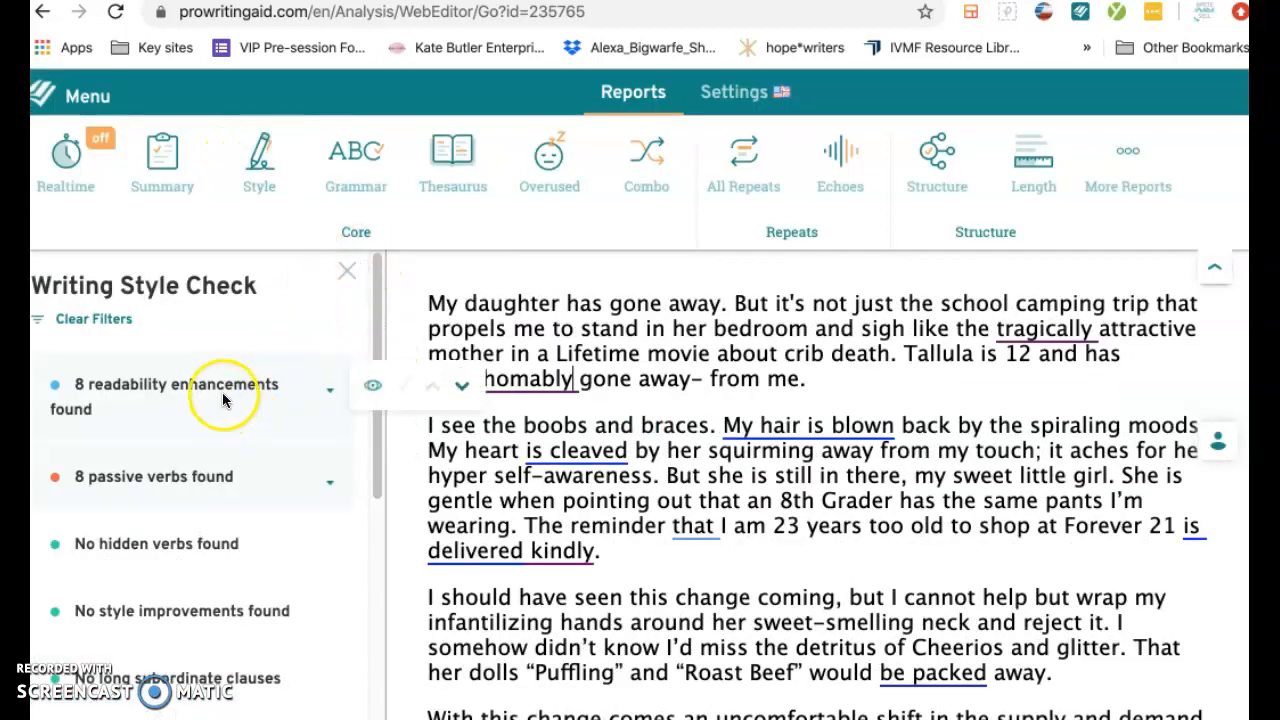
{"action": "left_click", "coordinate": [330, 388]}
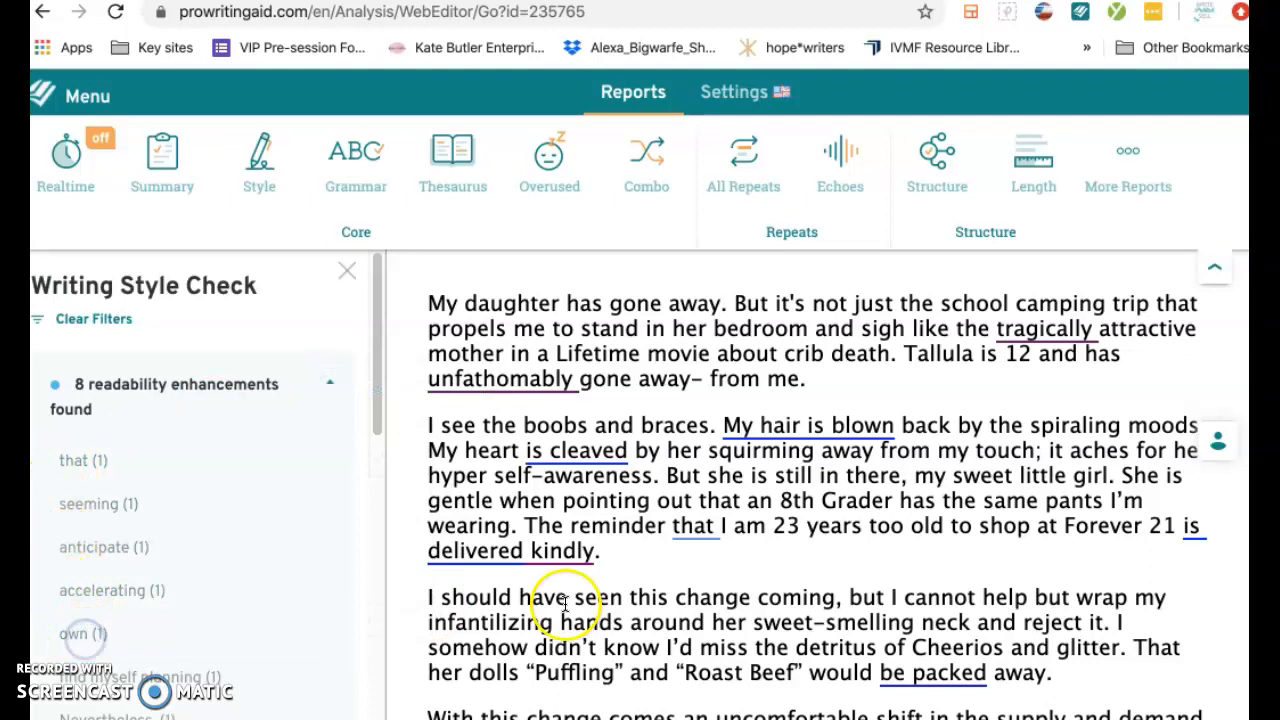
{"action": "left_click", "coordinate": [577, 450]}
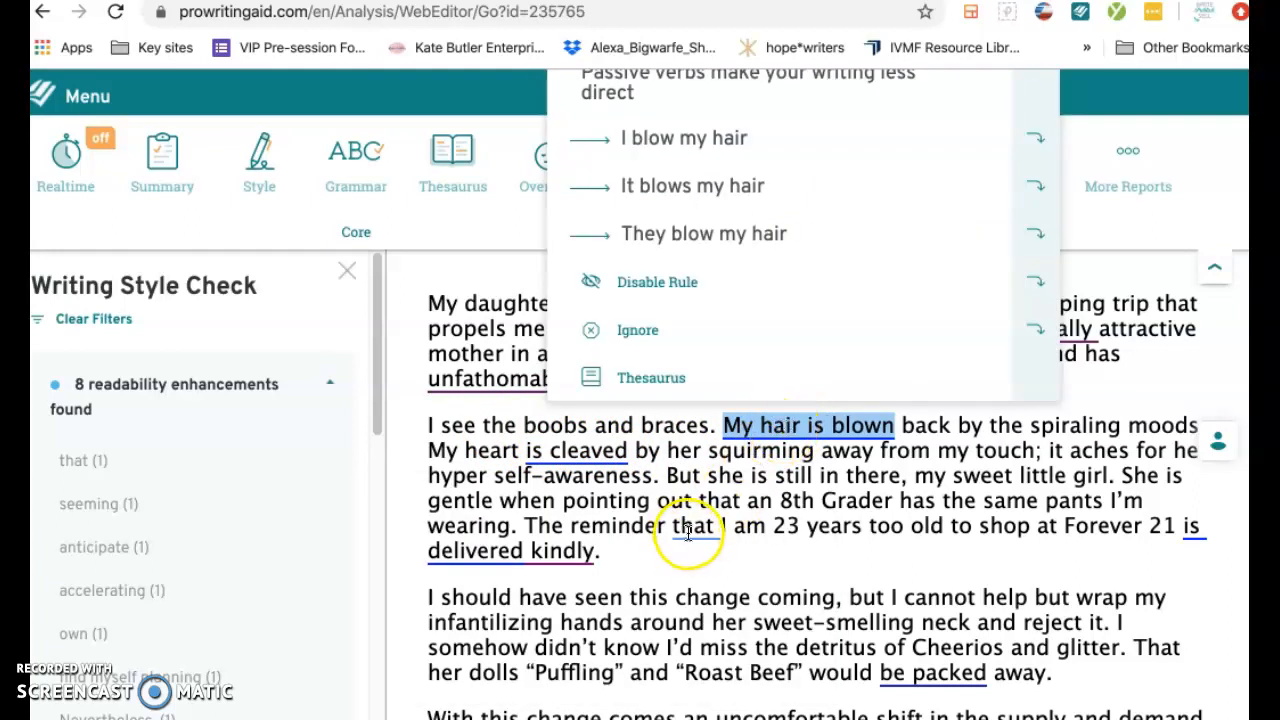
{"action": "left_click", "coordinate": [693, 525]}
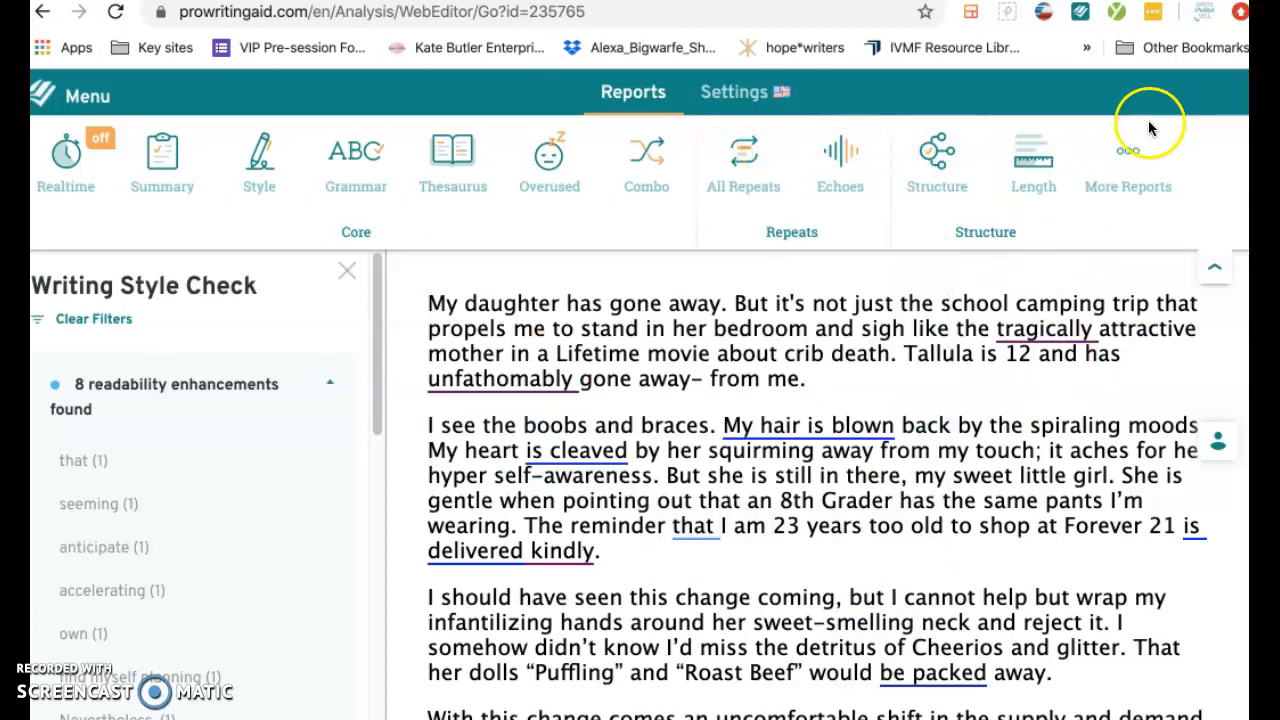
{"action": "left_click", "coordinate": [1128, 165]}
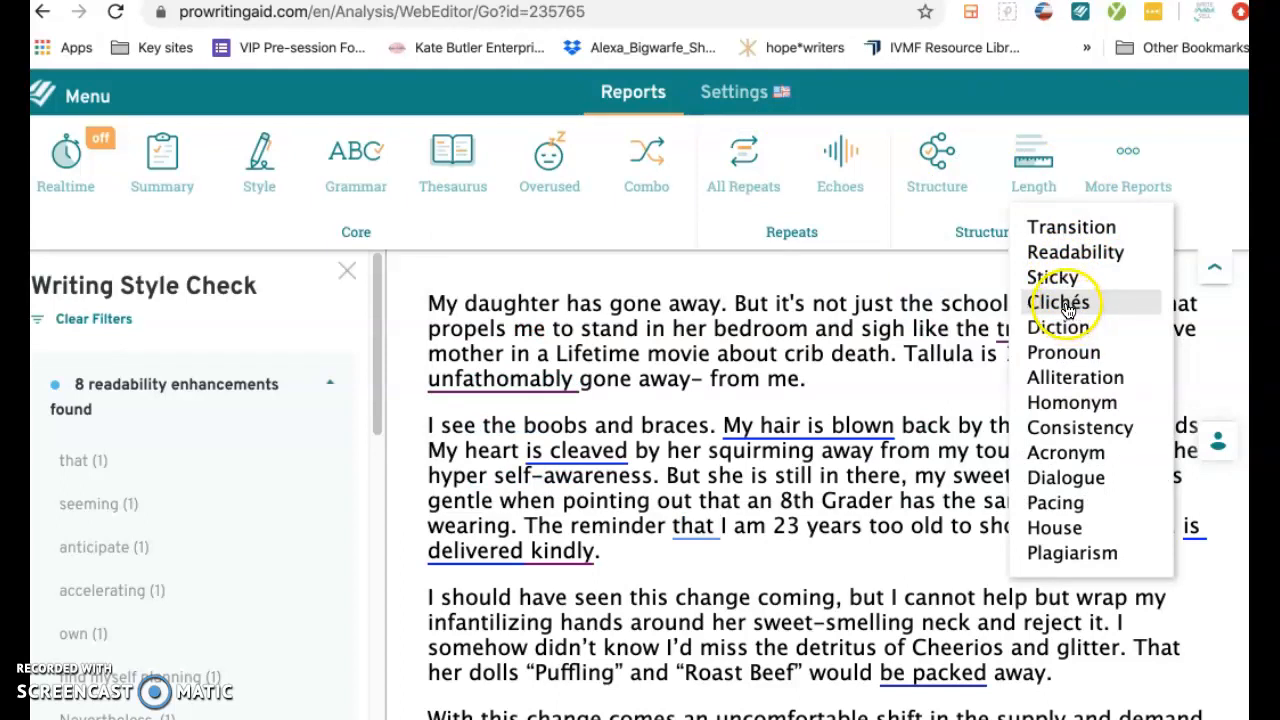
- Run Clichés & Redundancies and scroll the essay, confirming no clichés are found
{"action": "left_click", "coordinate": [1058, 302]}
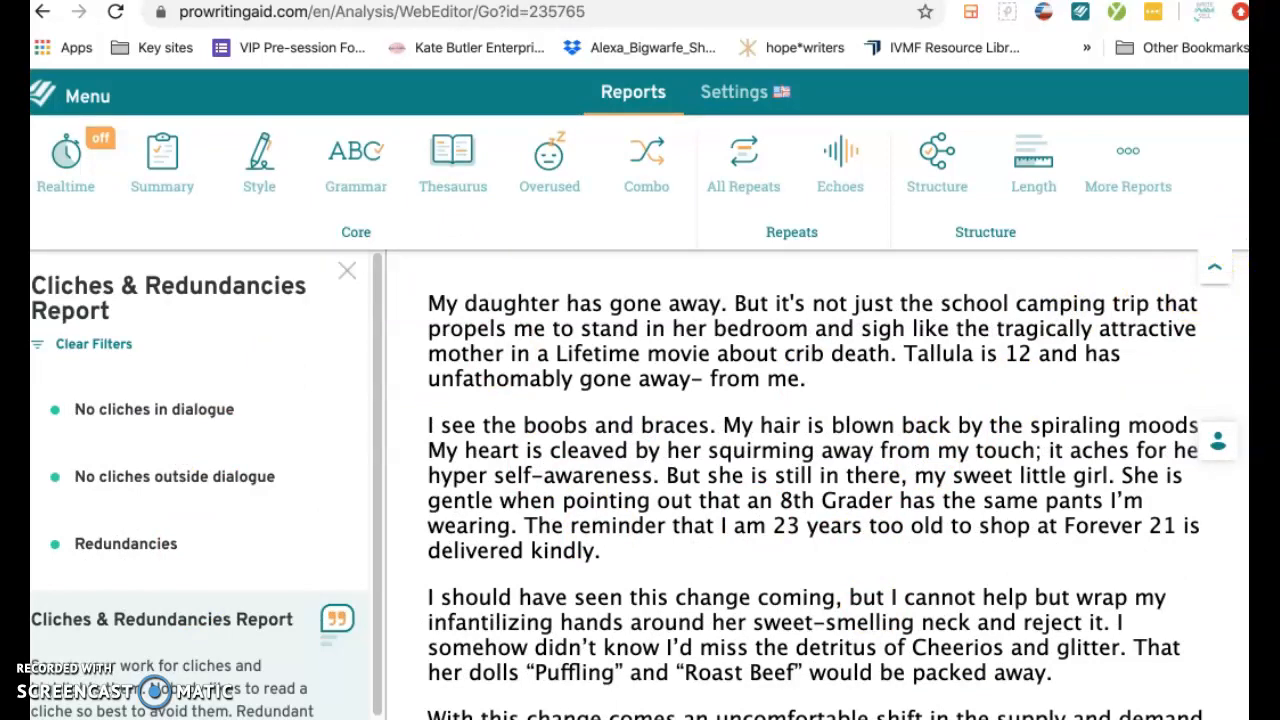
{"action": "scroll", "scroll_direction": "down", "scroll_amount": 3}
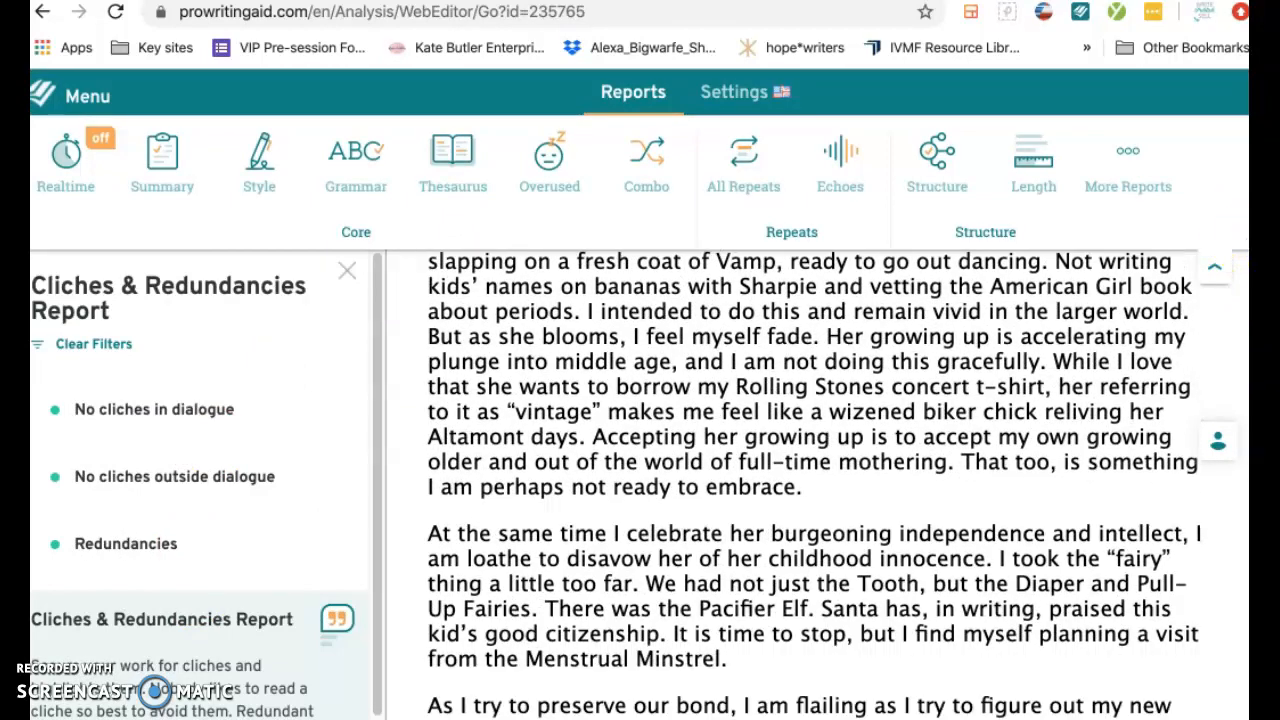
{"action": "scroll", "scroll_direction": "down", "scroll_amount": 3}
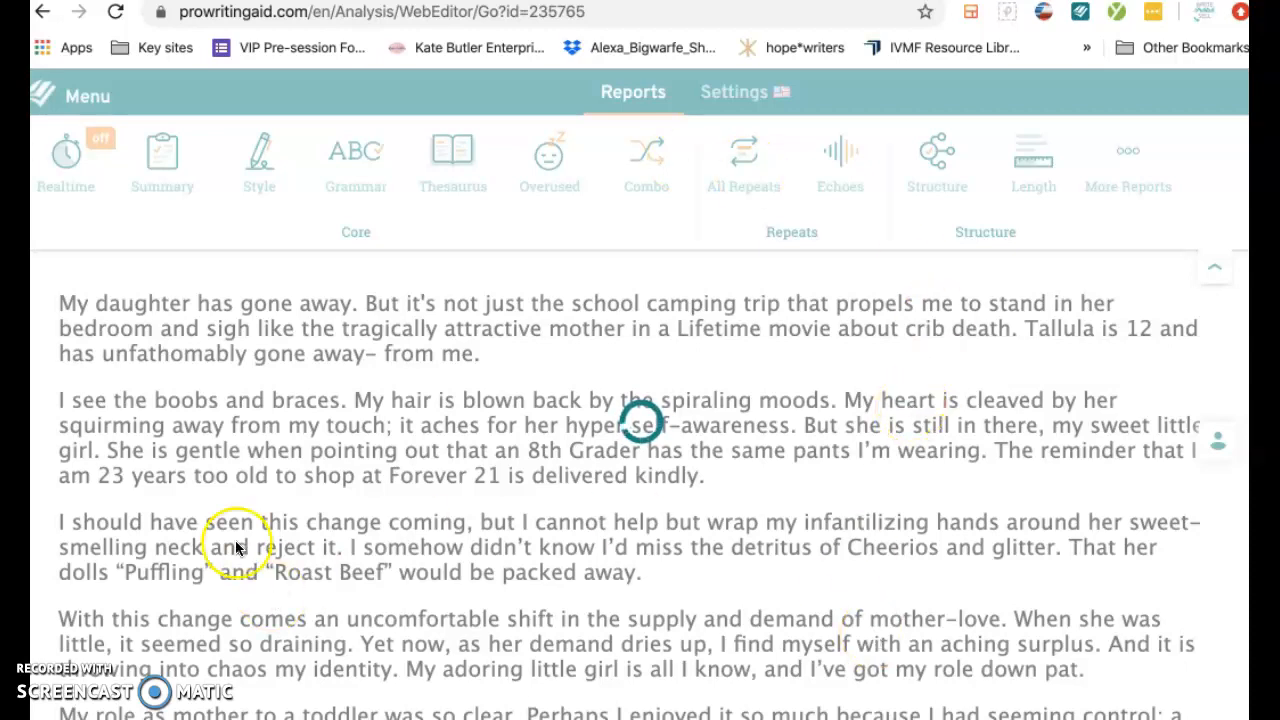
- Run the Combo report for diction, vague words, sticky sentences and a 43.5% glue index
{"action": "left_click", "coordinate": [646, 160]}
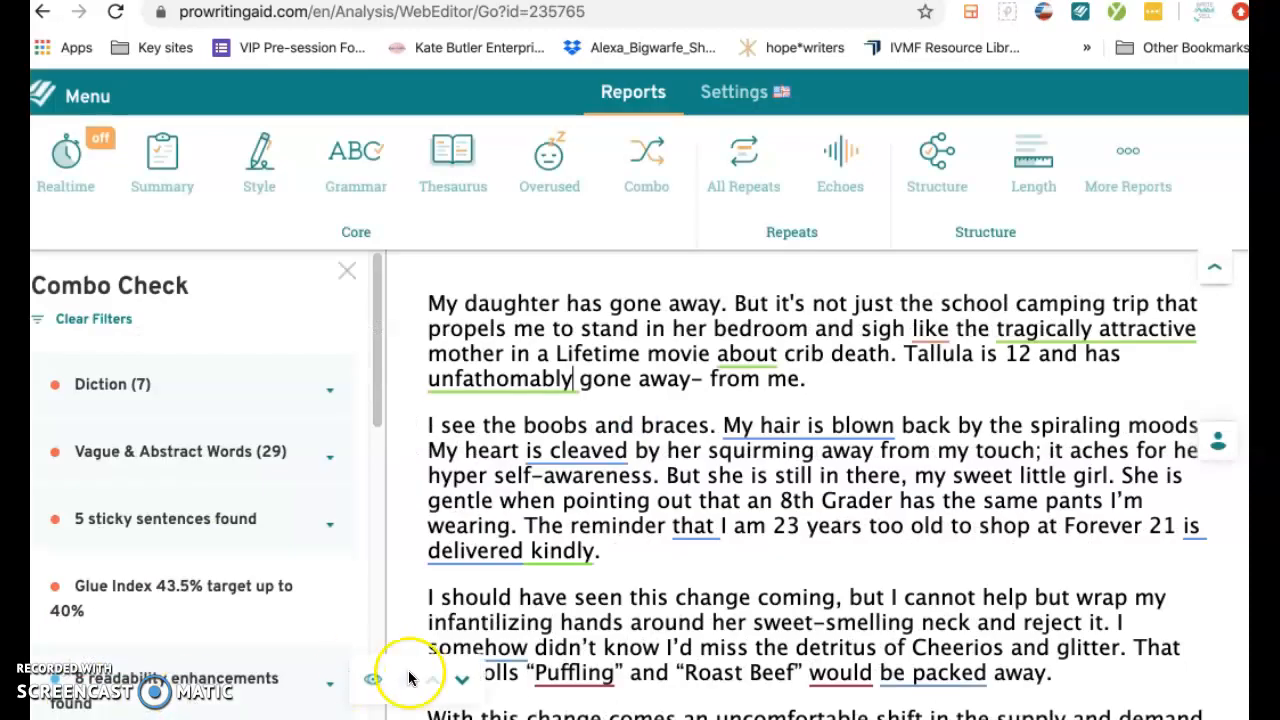
{"action": "left_click", "coordinate": [573, 672]}
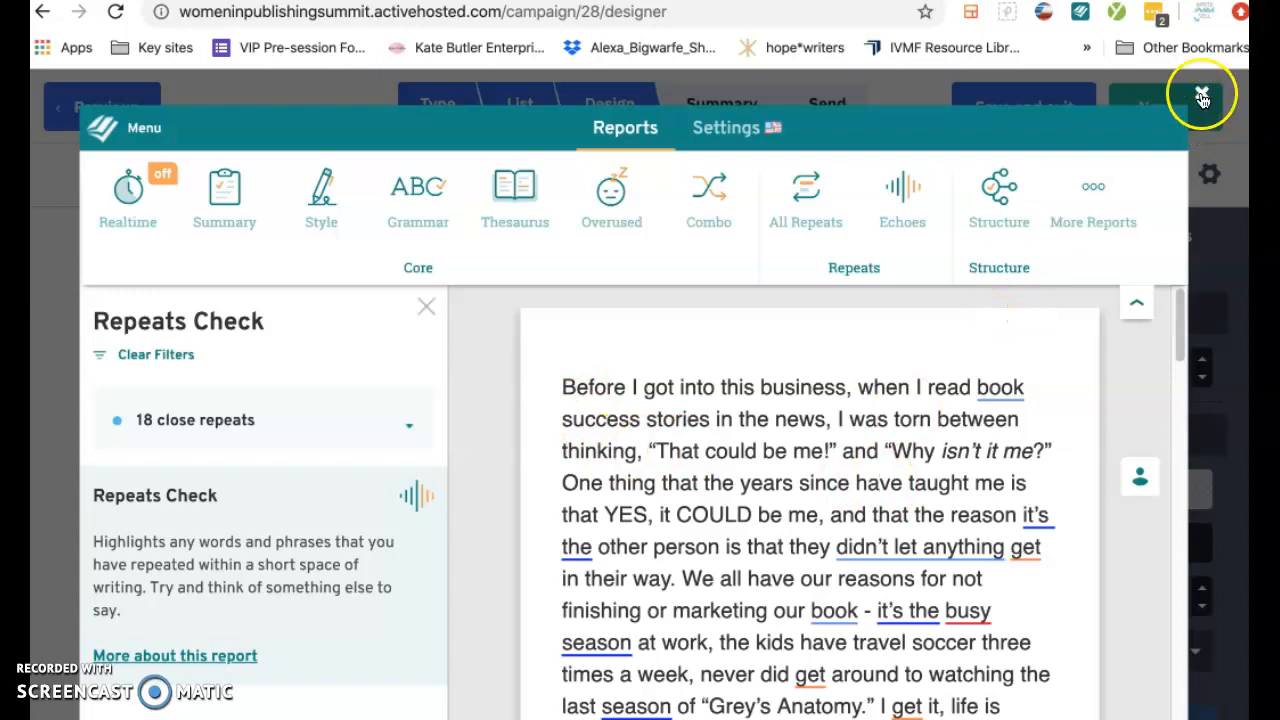
- Close the ProWritingAid report and ignore the 'let nothing' readability suggestion, keeping "didn't let anything"
{"action": "left_click", "coordinate": [1203, 97]}
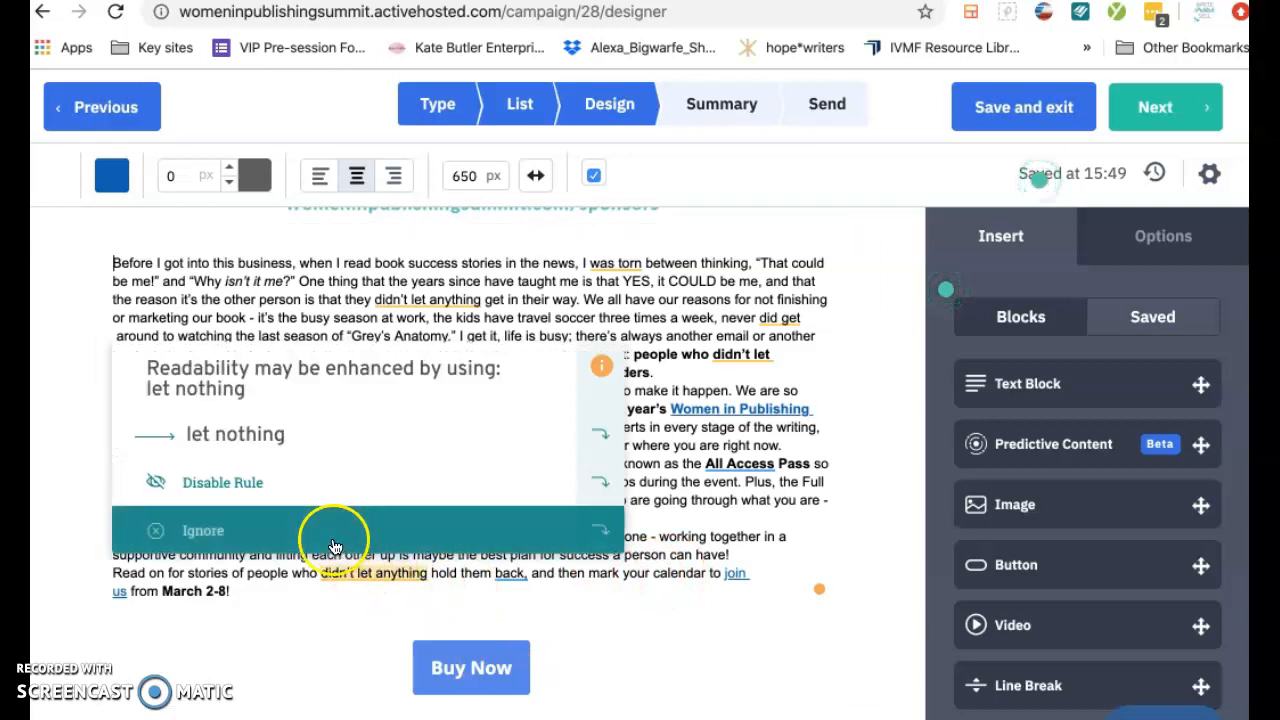
{"action": "left_click", "coordinate": [203, 530]}
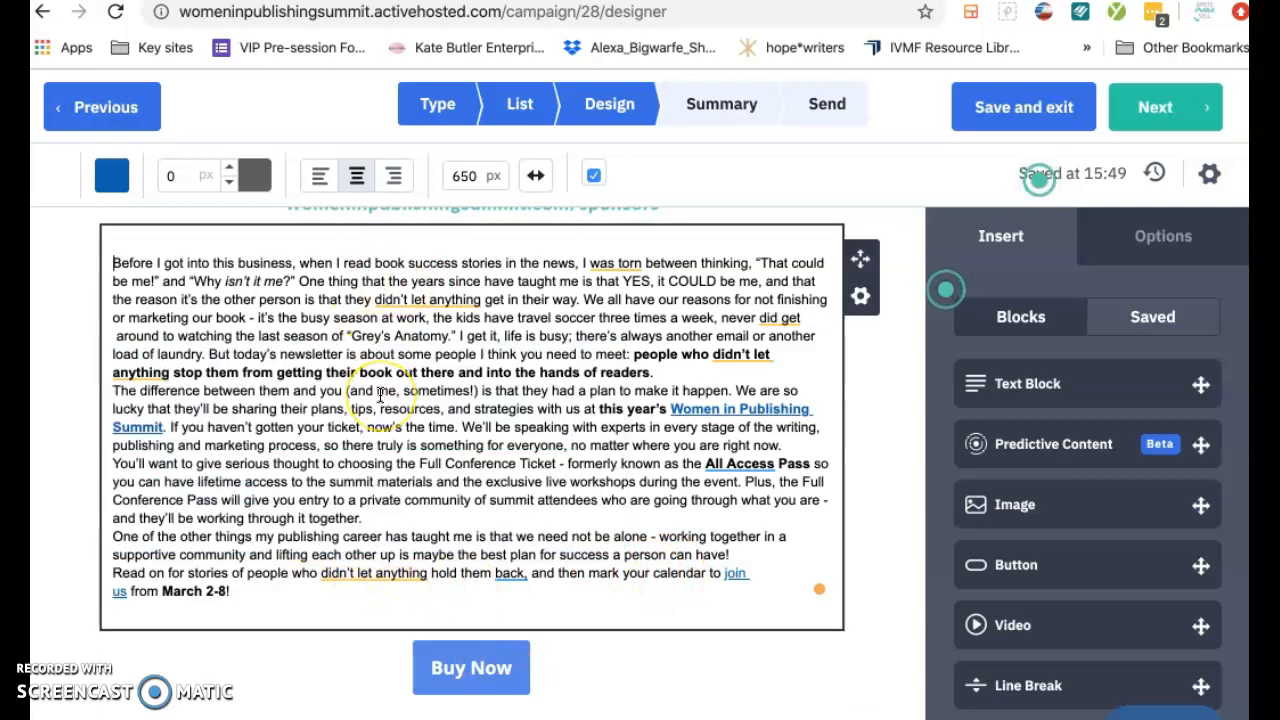